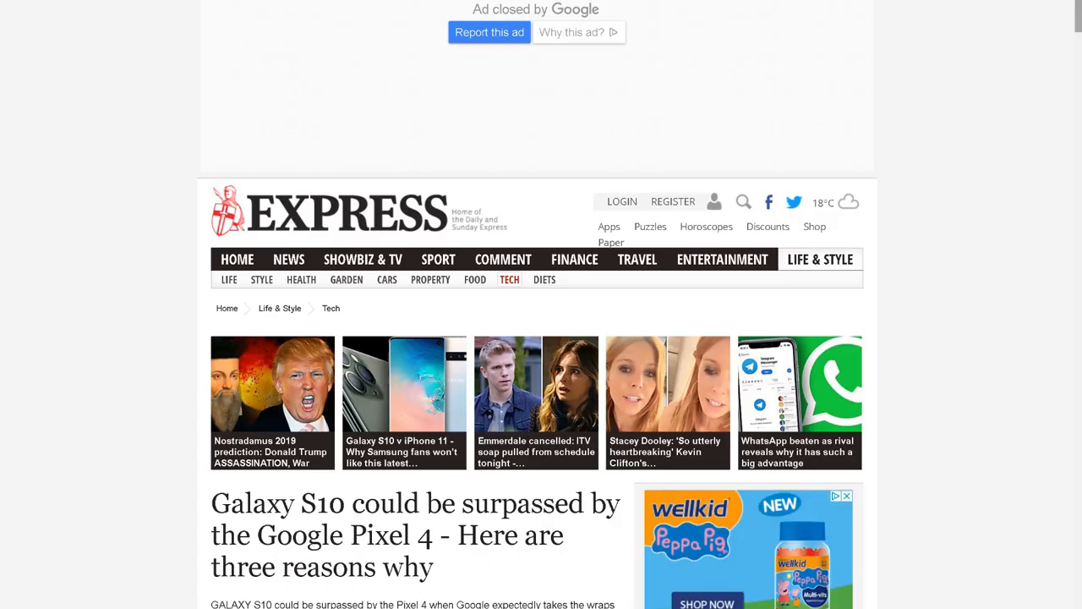
Scroll the Express article down to the Pixel 4 face unlock section.
scroll("down", 3)
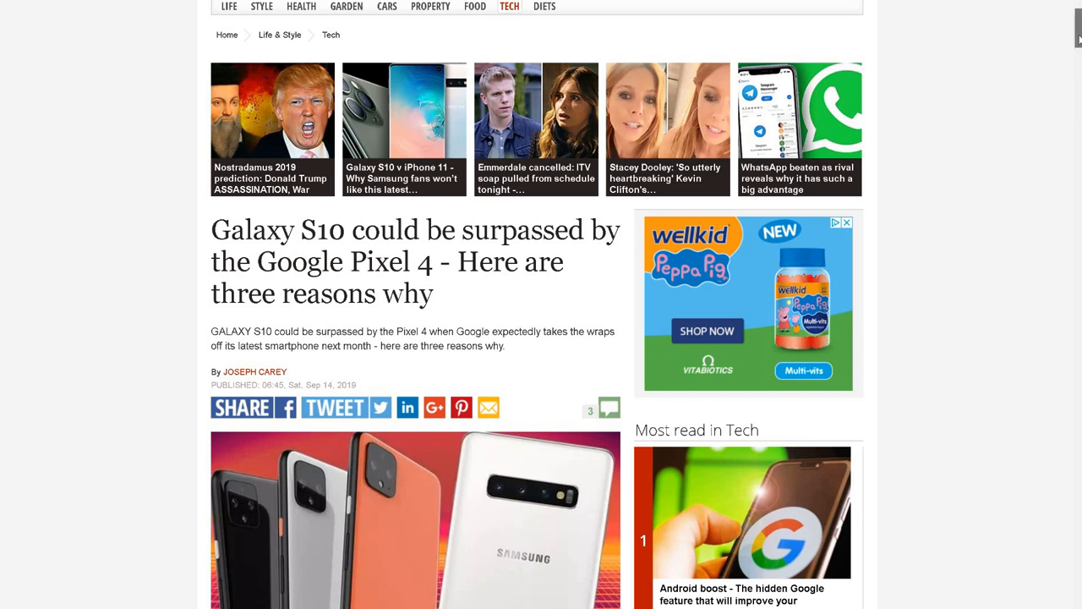
scroll("down", 3)
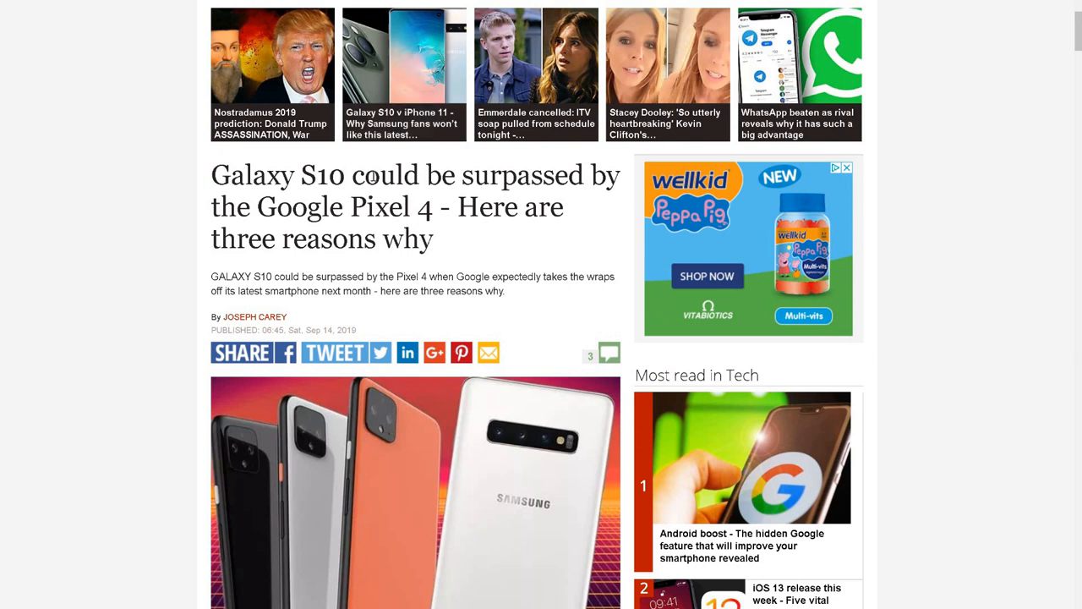
mouse_move(328, 206)
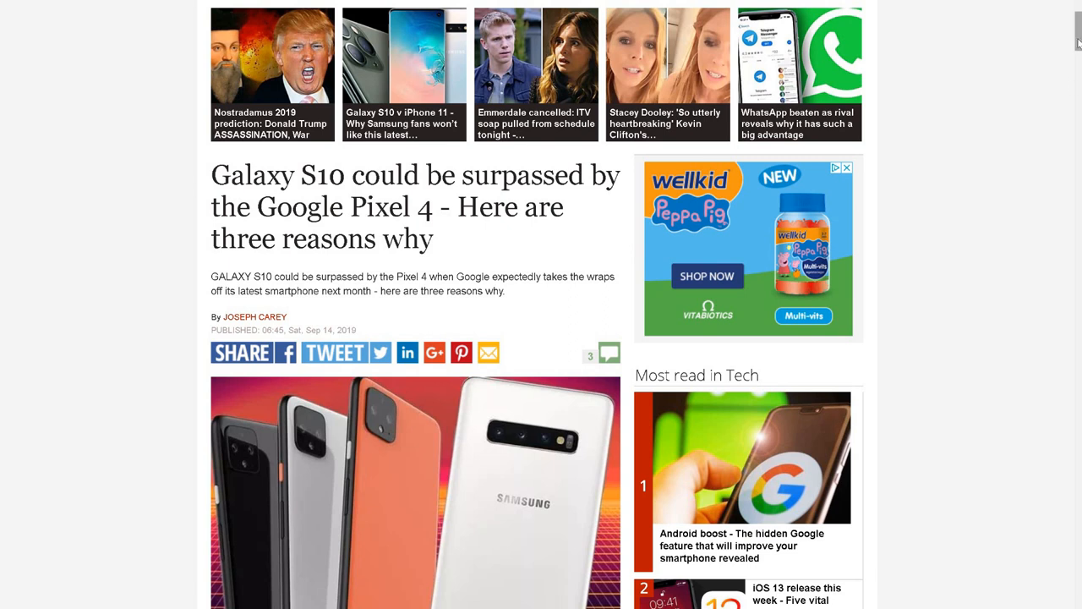
scroll("down", 3)
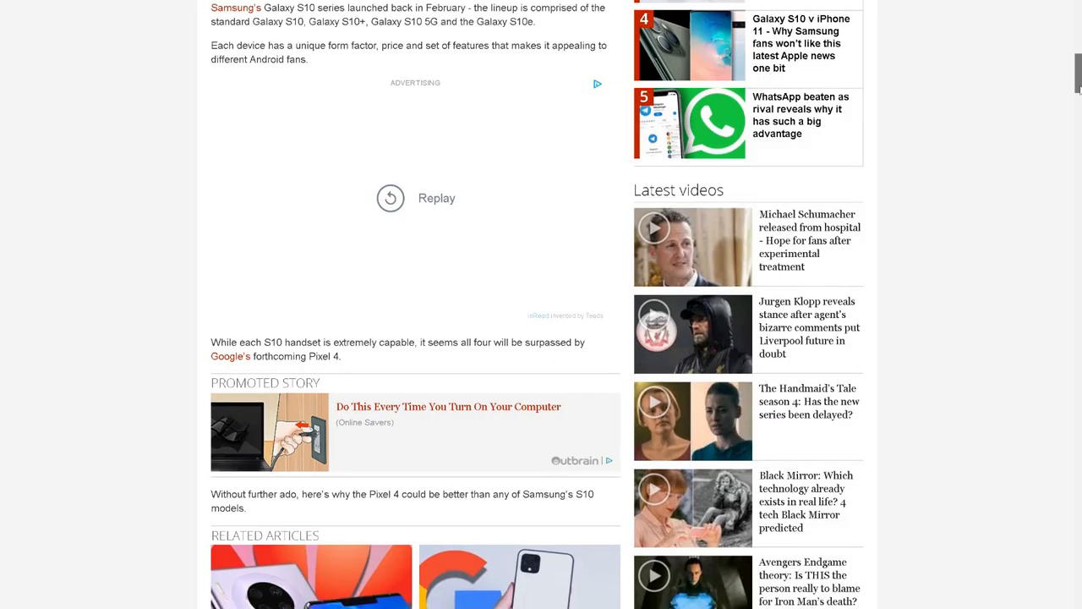
scroll("down", 3)
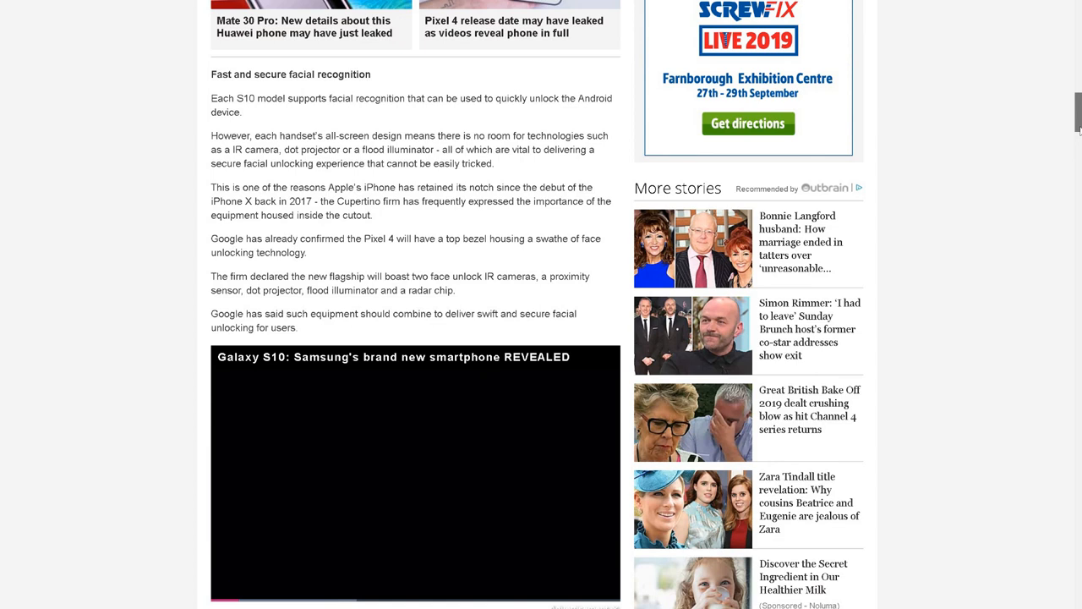
scroll("down", 3)
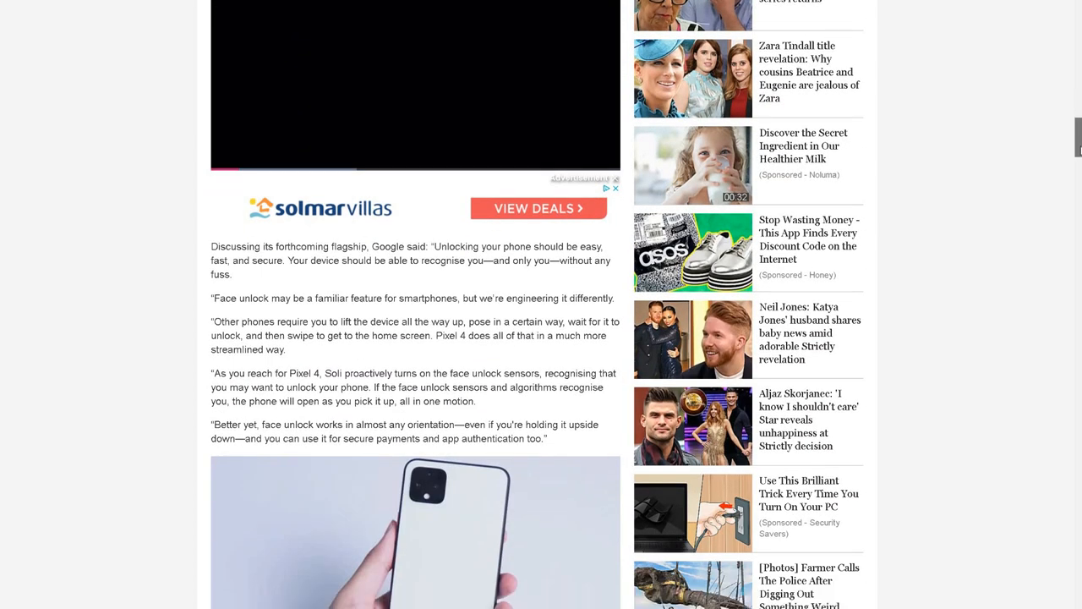
scroll("down", 3)
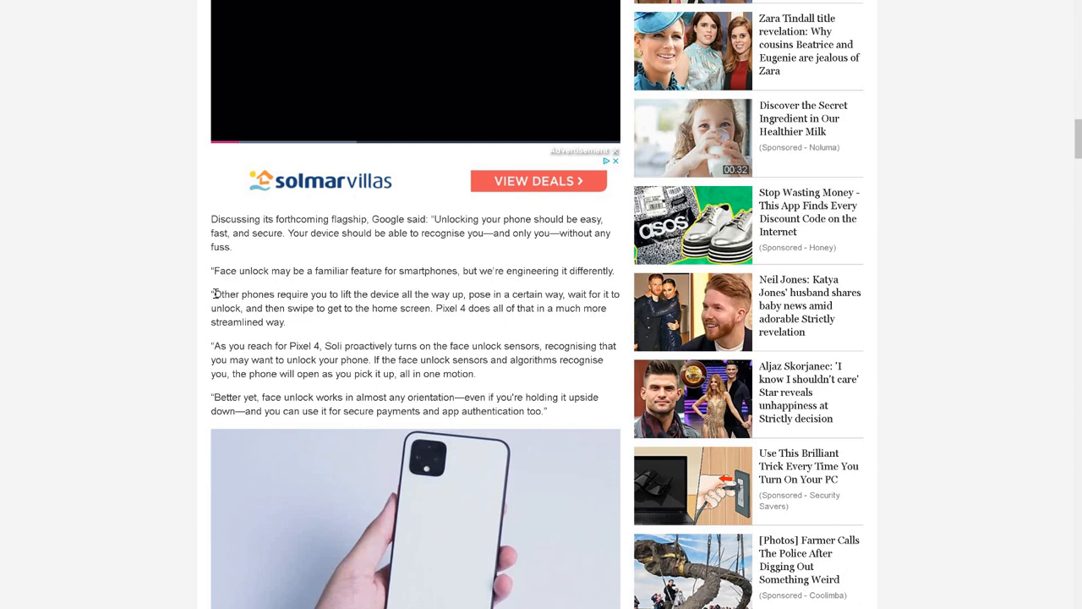
mouse_move(403, 301)
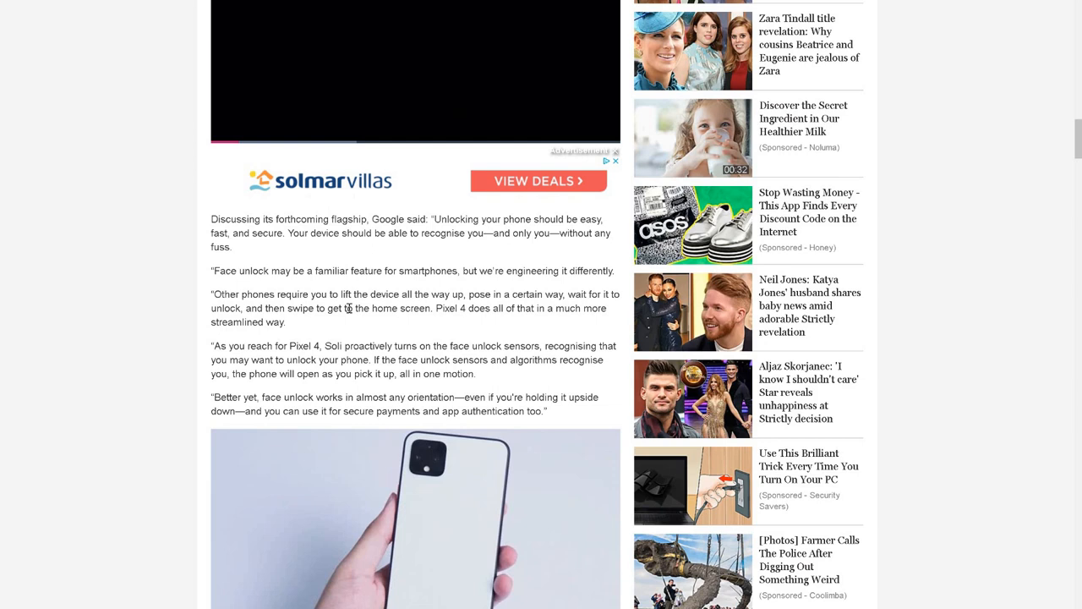
mouse_move(607, 300)
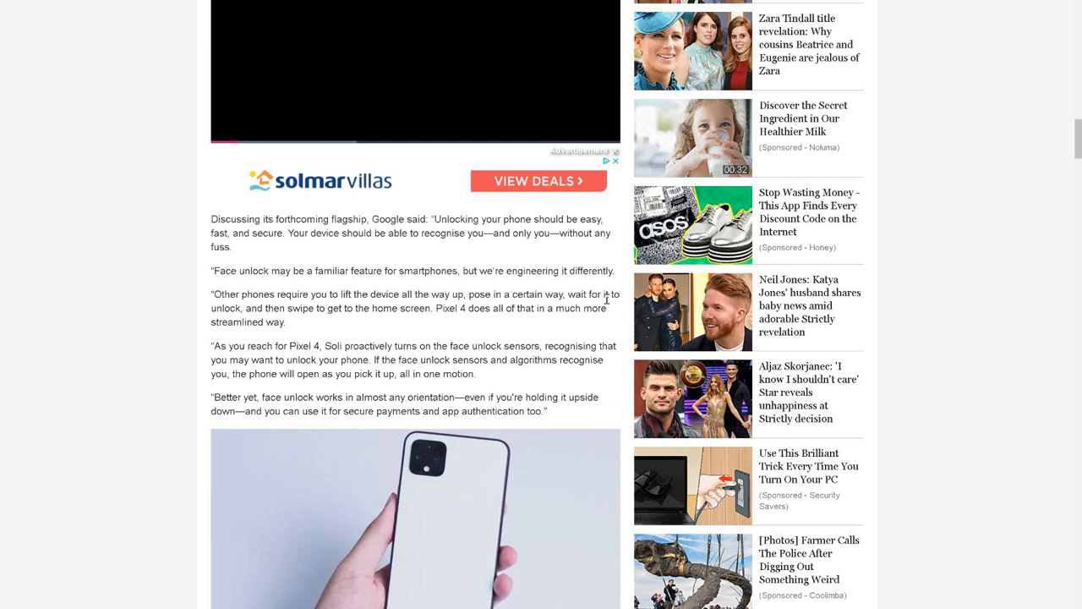
mouse_move(284, 321)
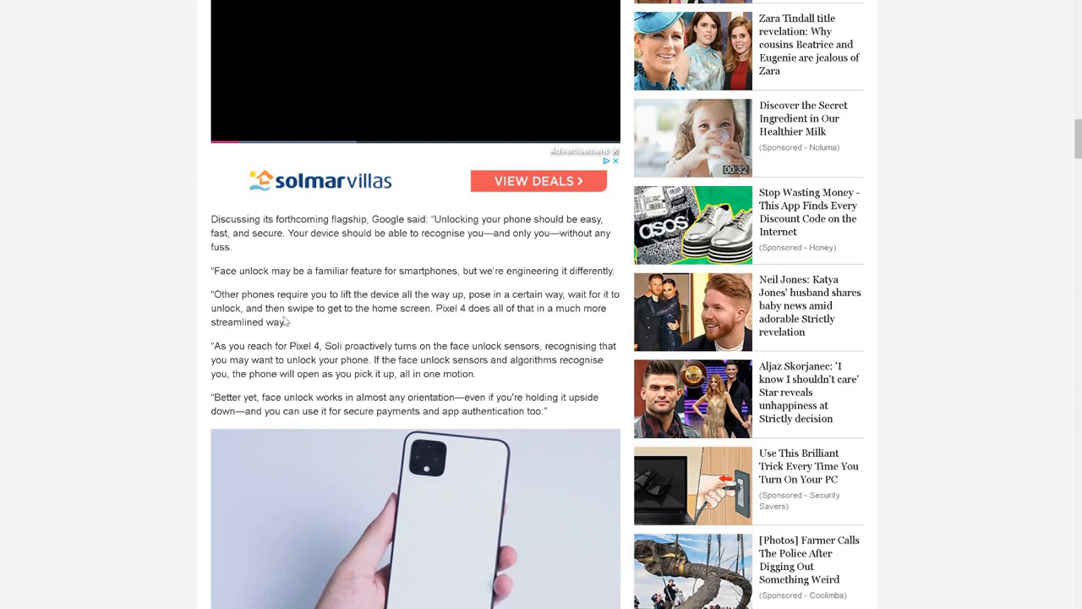
mouse_move(342, 311)
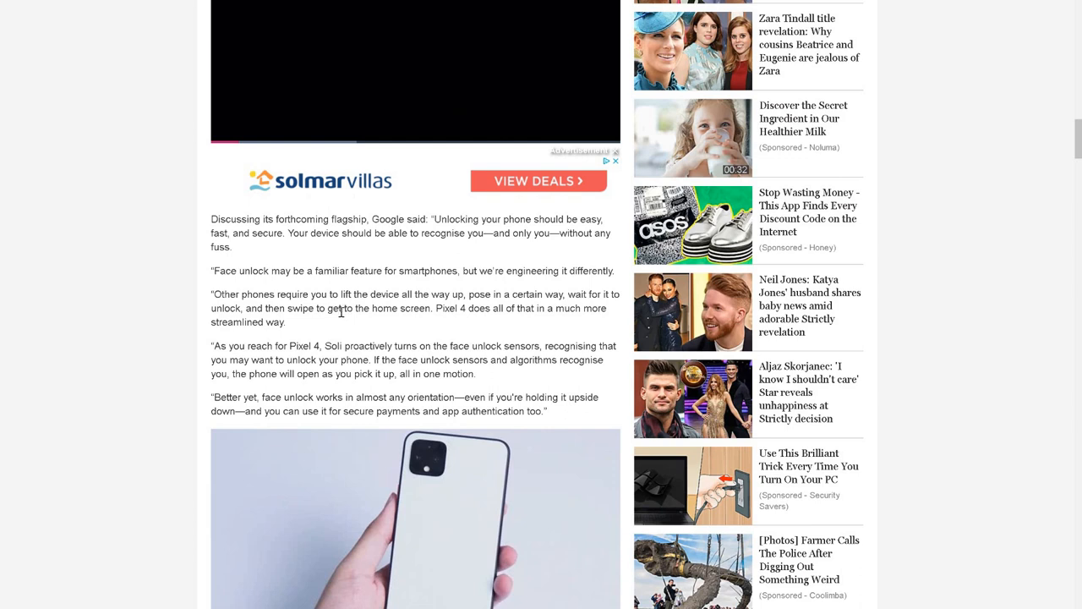
Highlight the 'more streamlined' sentence and the paragraph about Soli turning on face unlock.
double_click(443, 307)
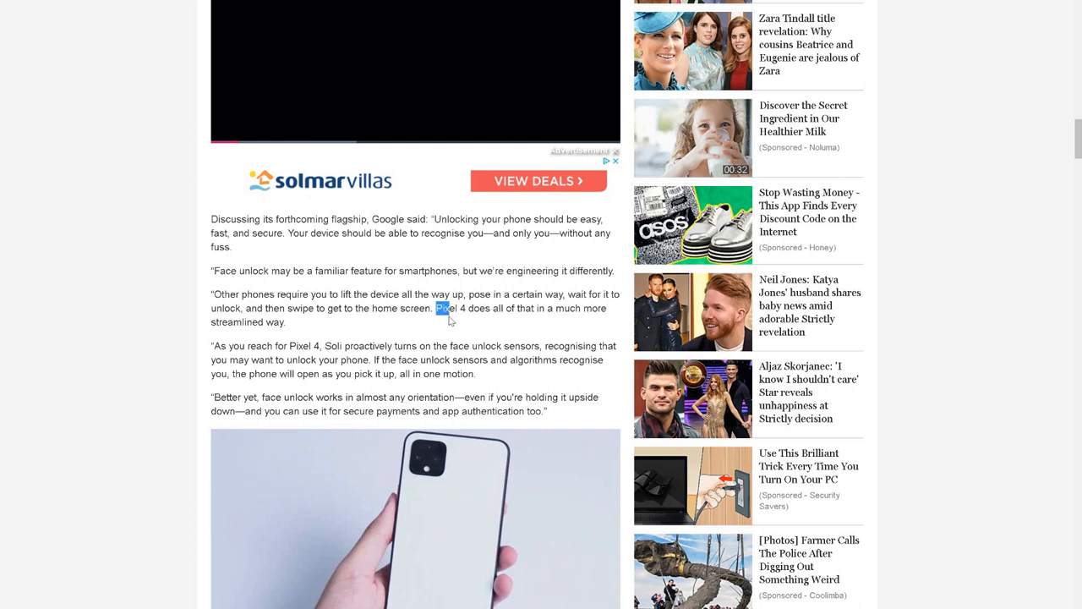
left_click_drag(433, 307, 286, 321)
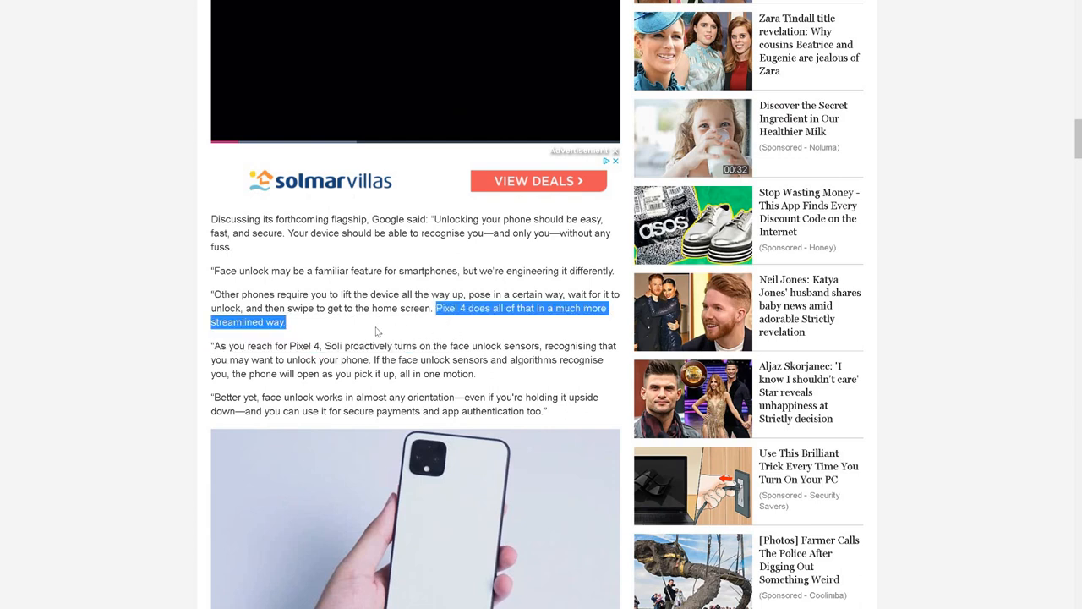
mouse_move(262, 345)
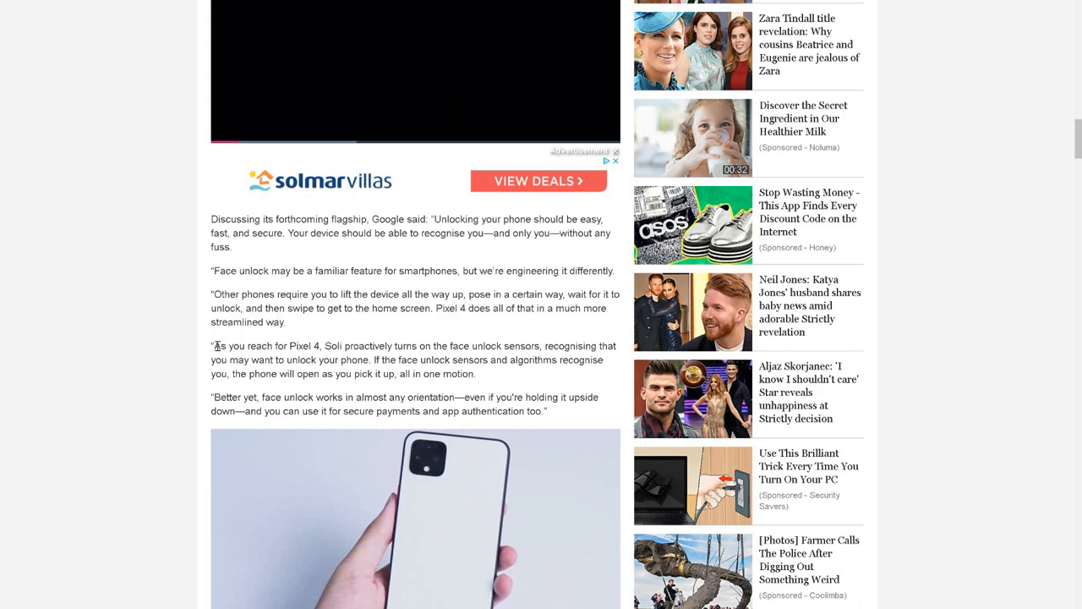
left_click_drag(215, 345, 474, 374)
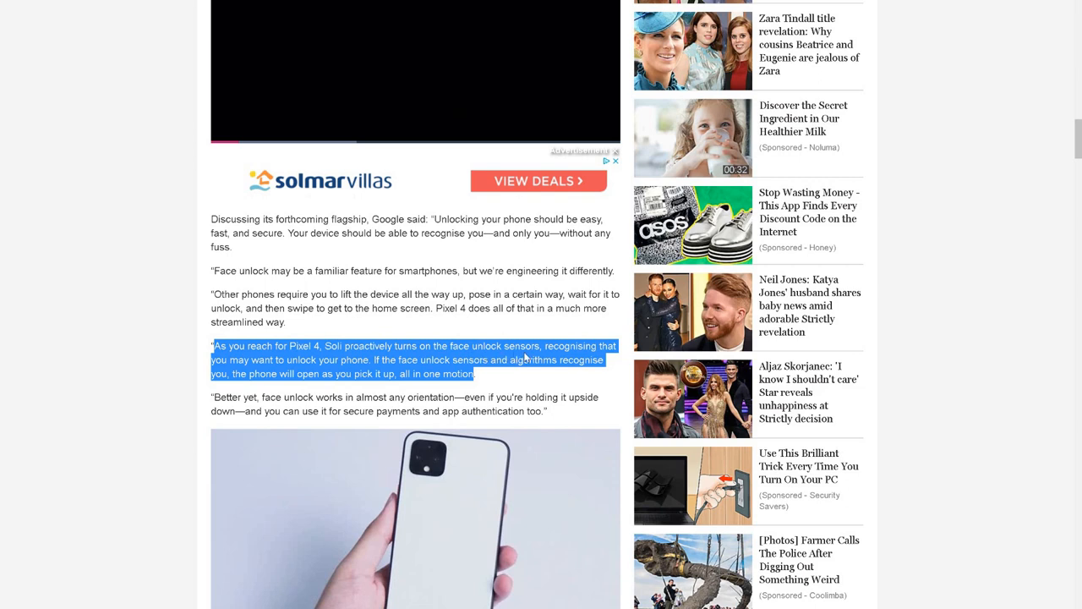
scroll("up", 3)
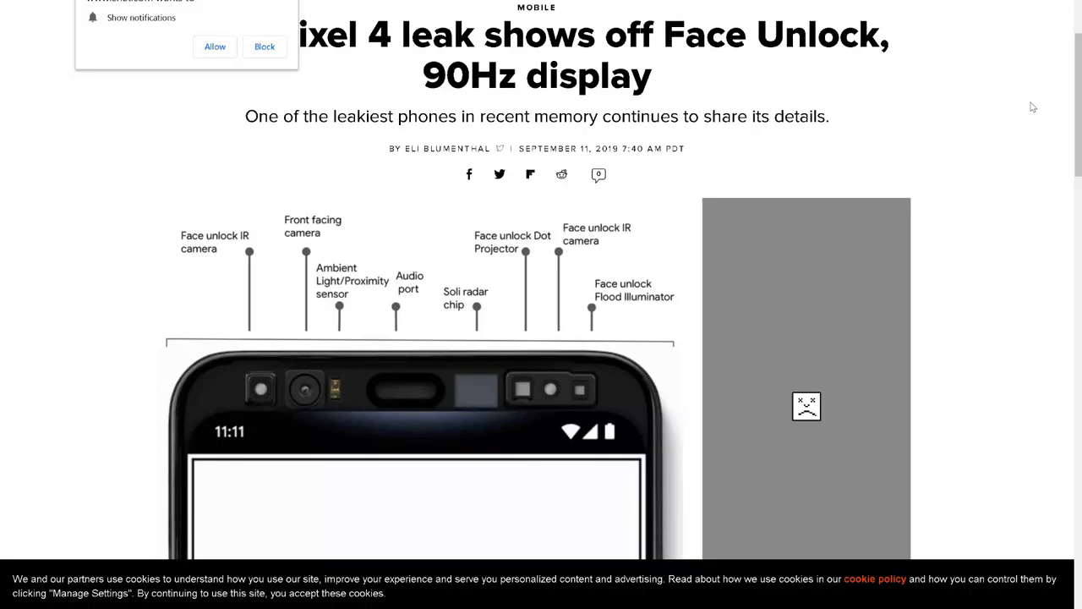
scroll("down", 3)
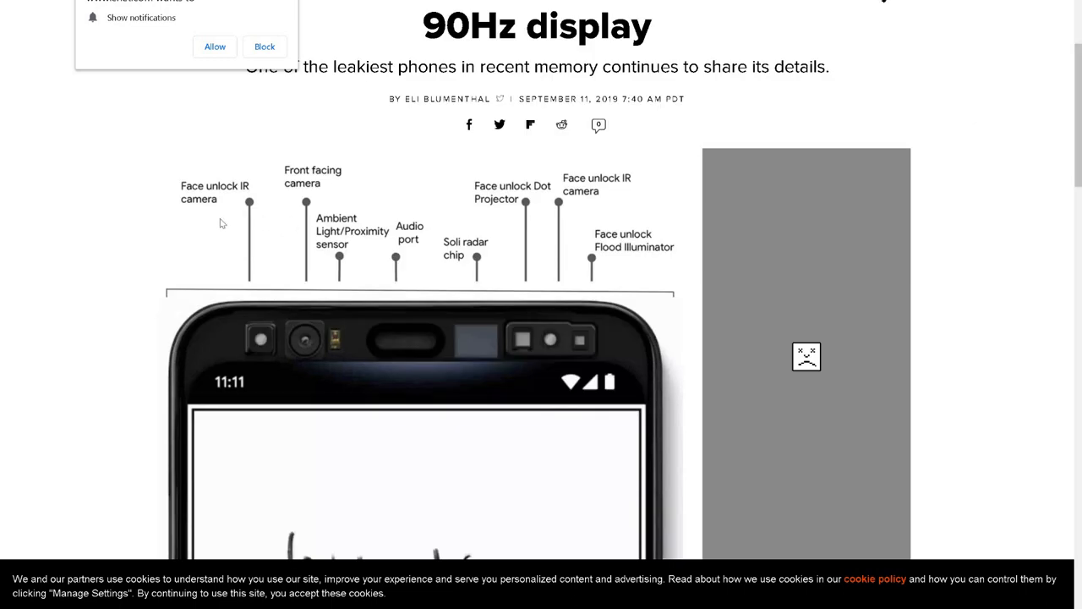
mouse_move(226, 260)
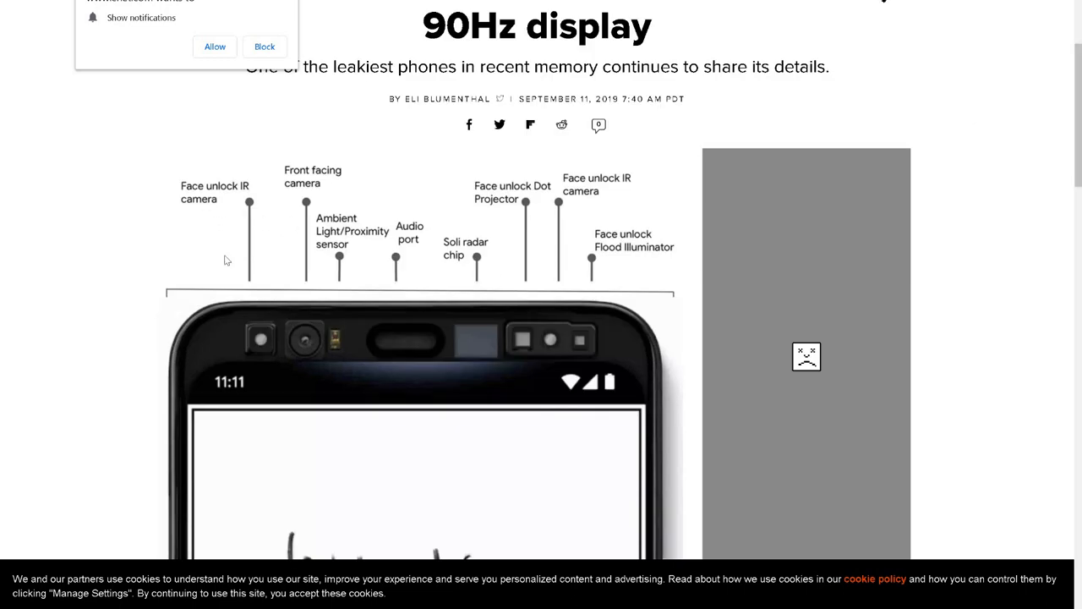
mouse_move(189, 197)
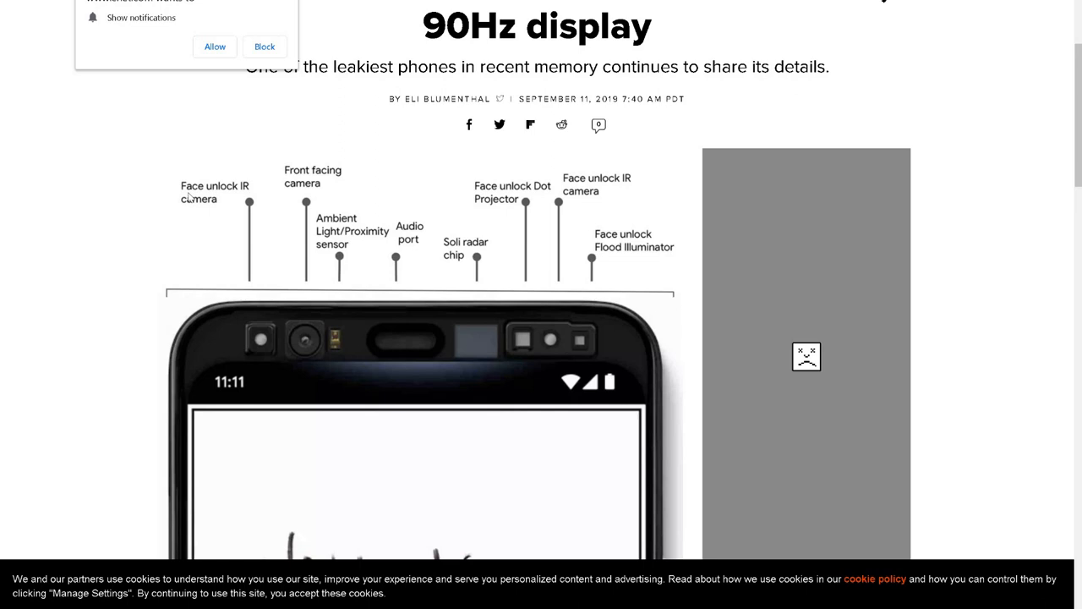
mouse_move(239, 289)
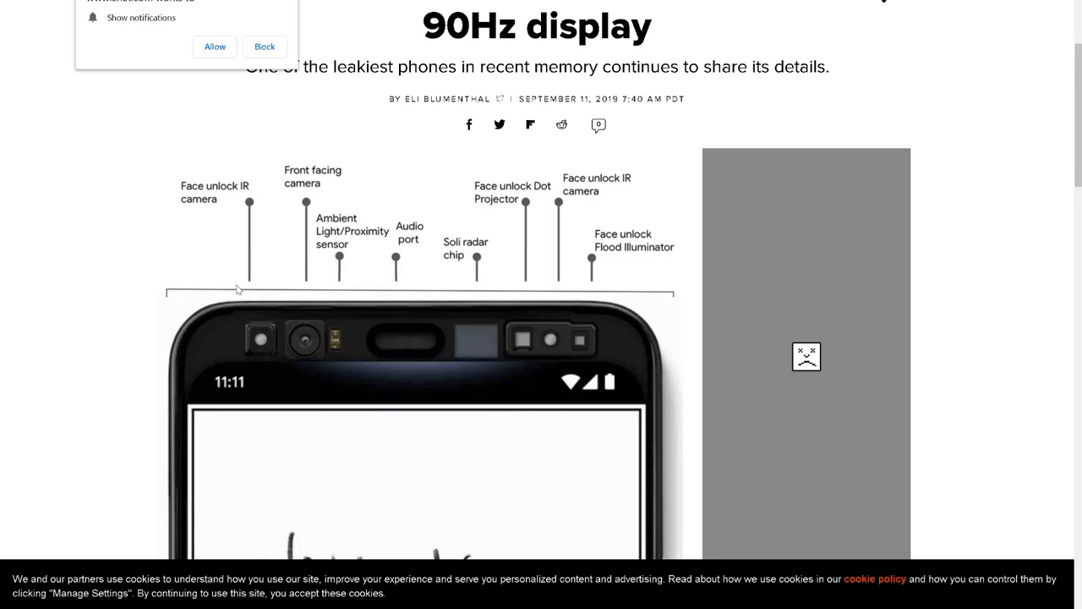
mouse_move(543, 346)
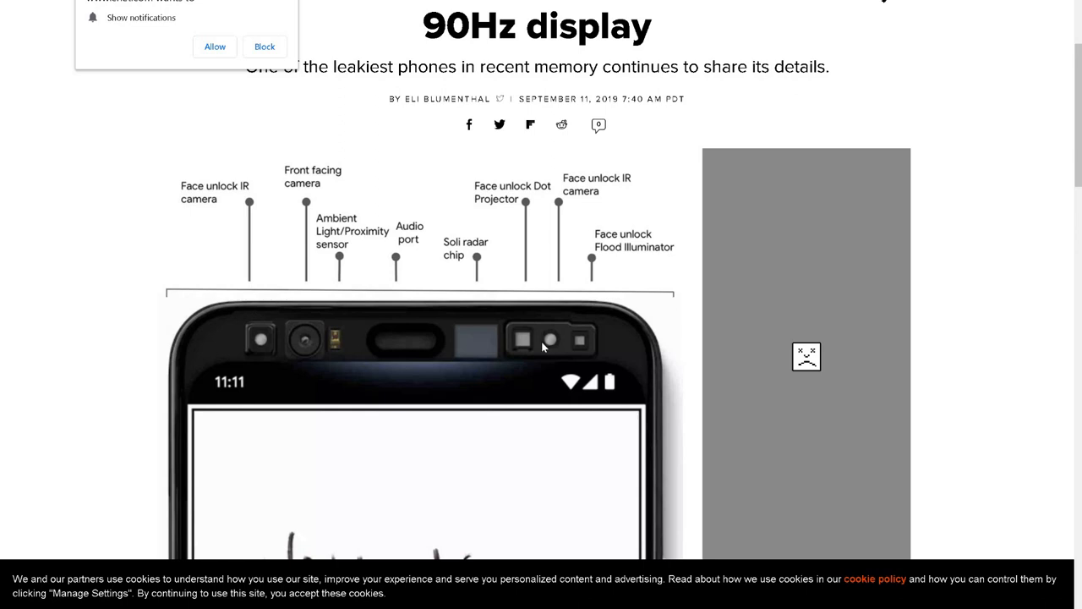
mouse_move(320, 318)
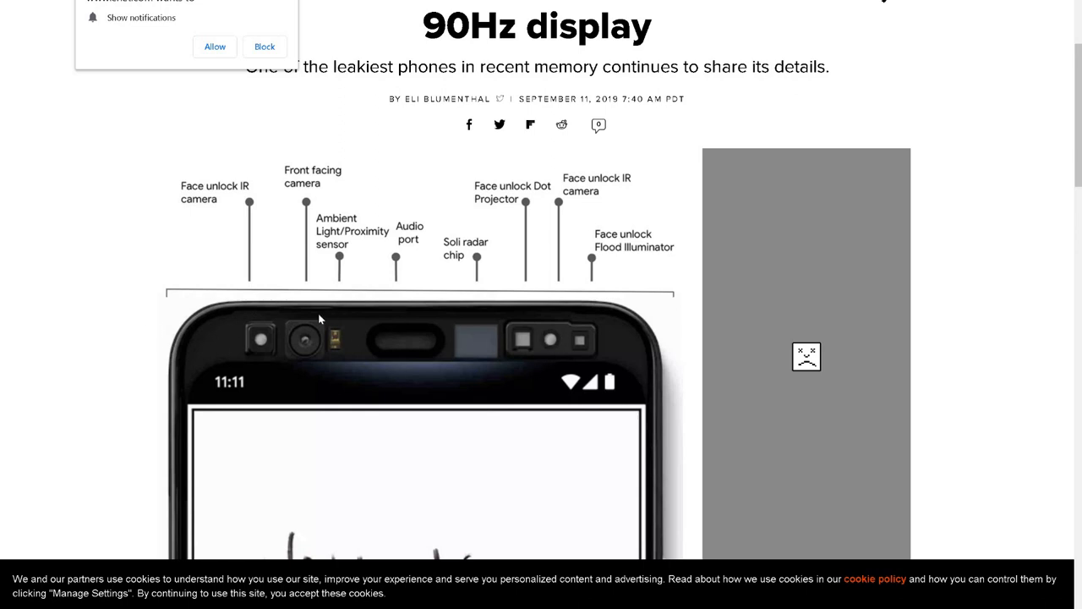
scroll("down", 3)
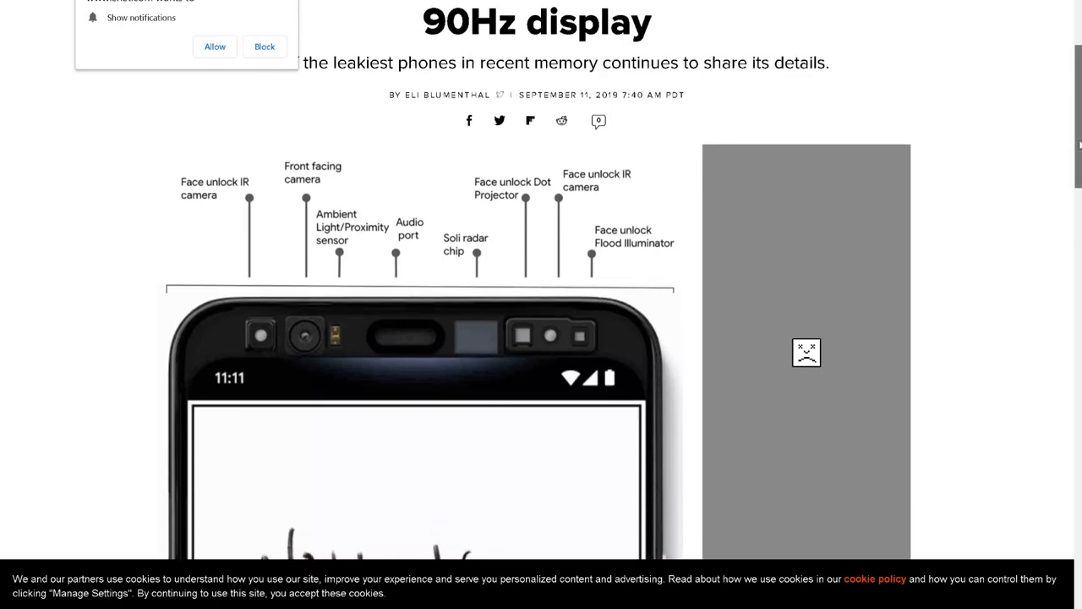
scroll("down", 3)
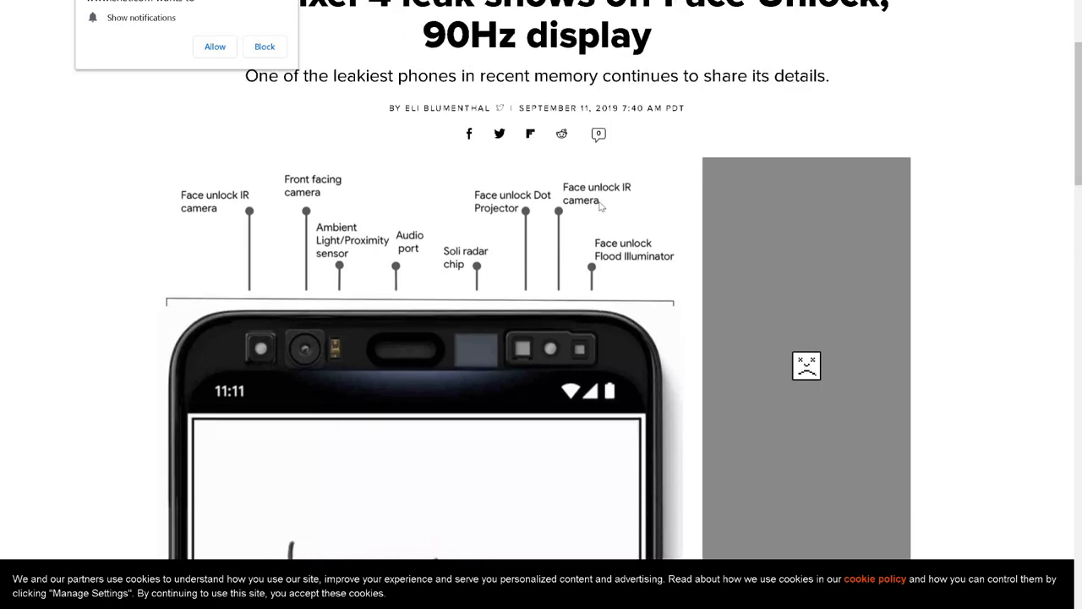
mouse_move(516, 355)
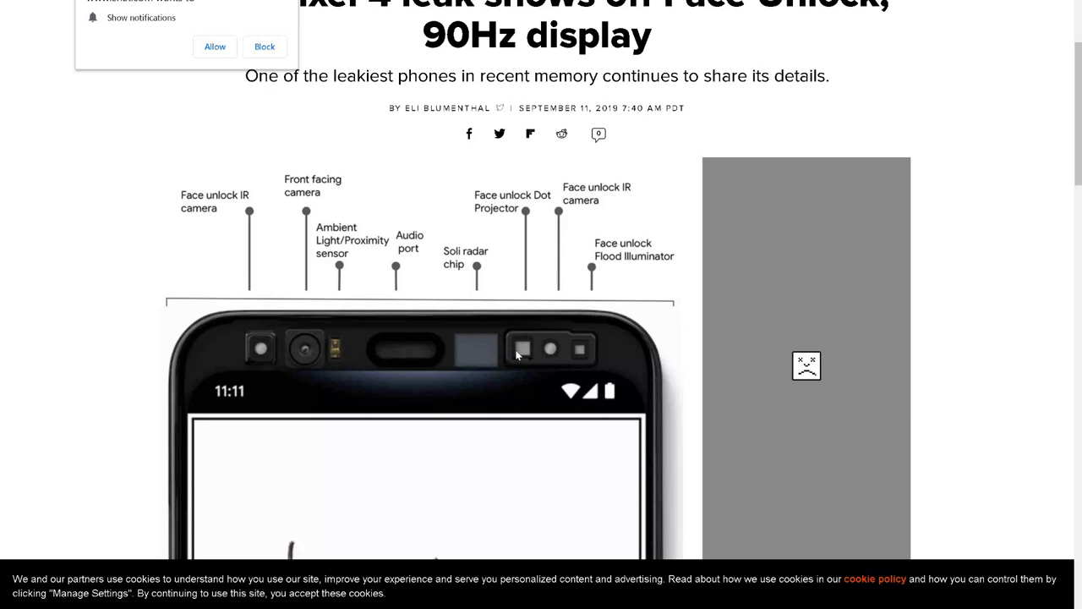
mouse_move(379, 357)
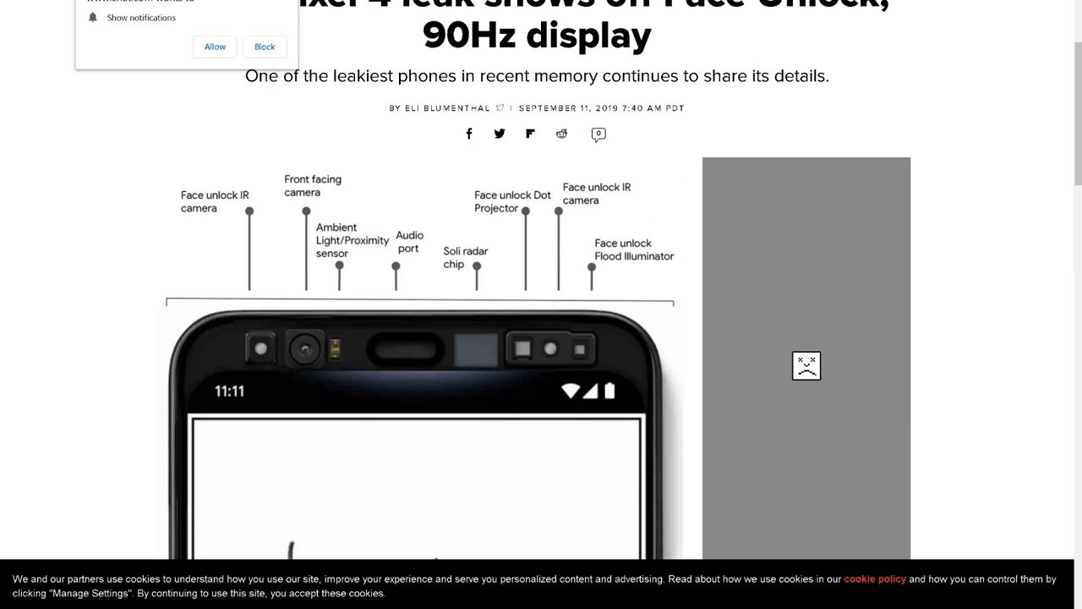
scroll("down", 3)
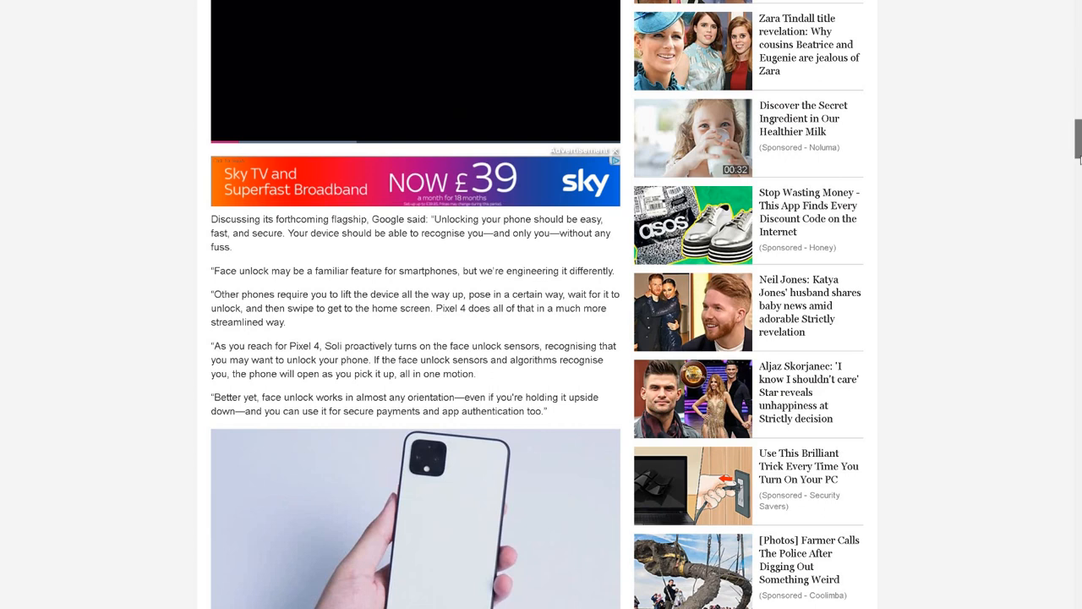
scroll("down", 3)
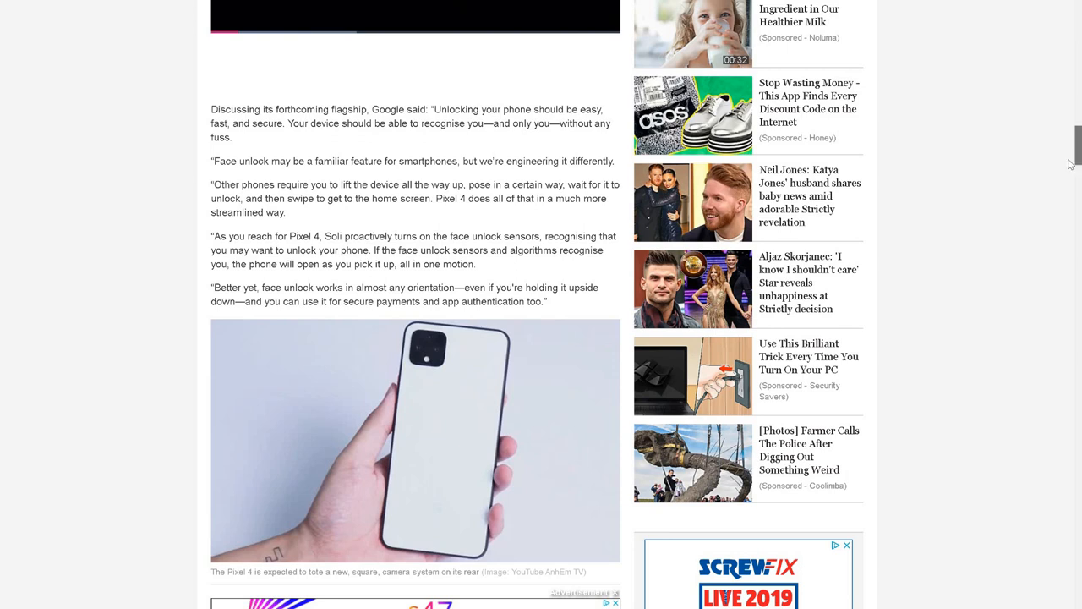
scroll("down", 3)
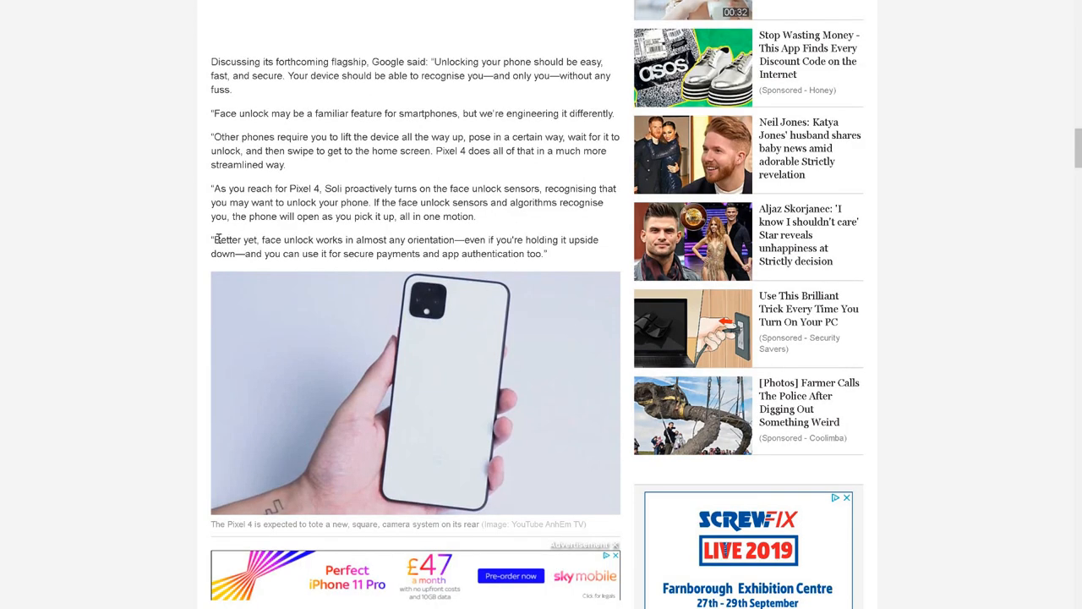
mouse_move(365, 245)
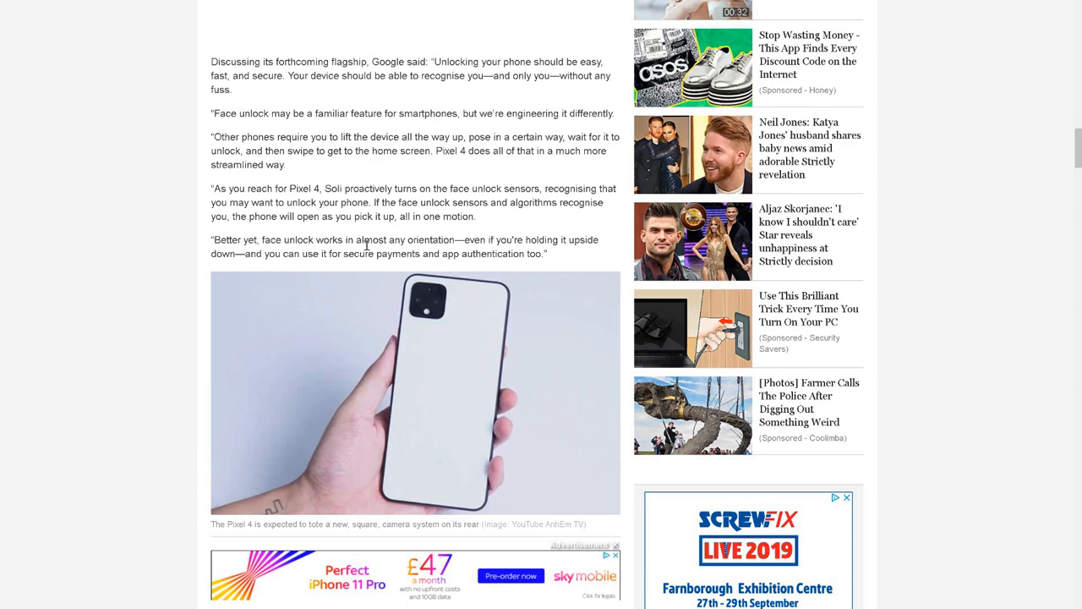
mouse_move(463, 240)
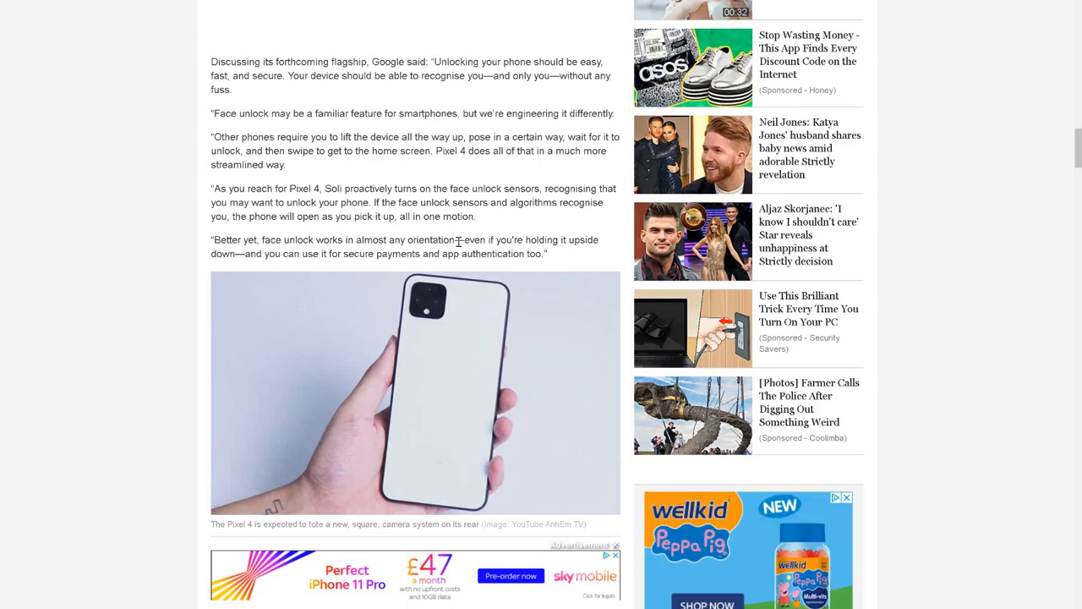
left_click_drag(464, 240, 544, 253)
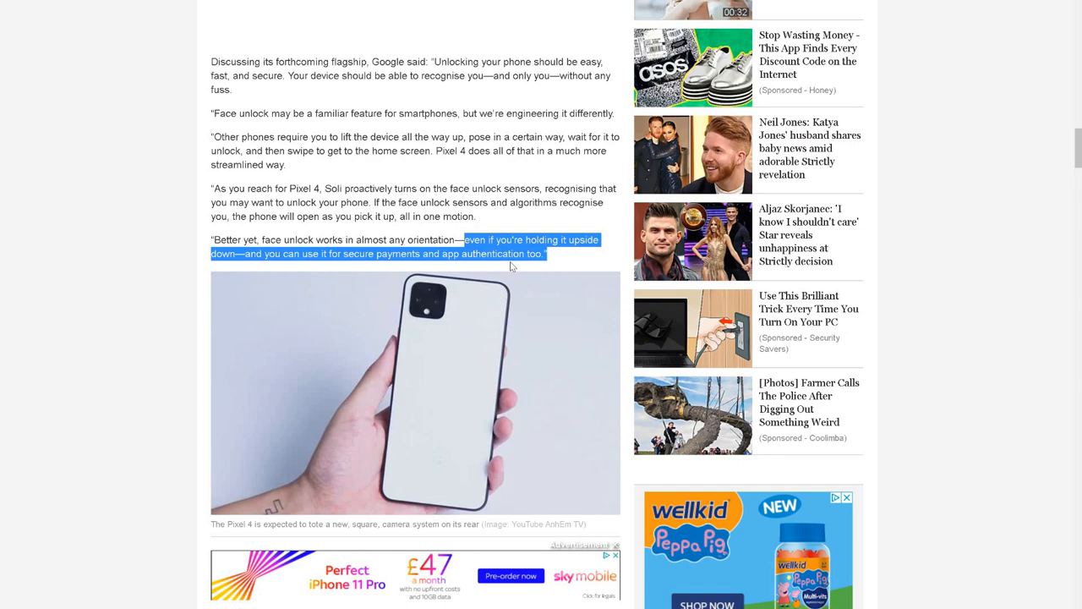
left_click(589, 257)
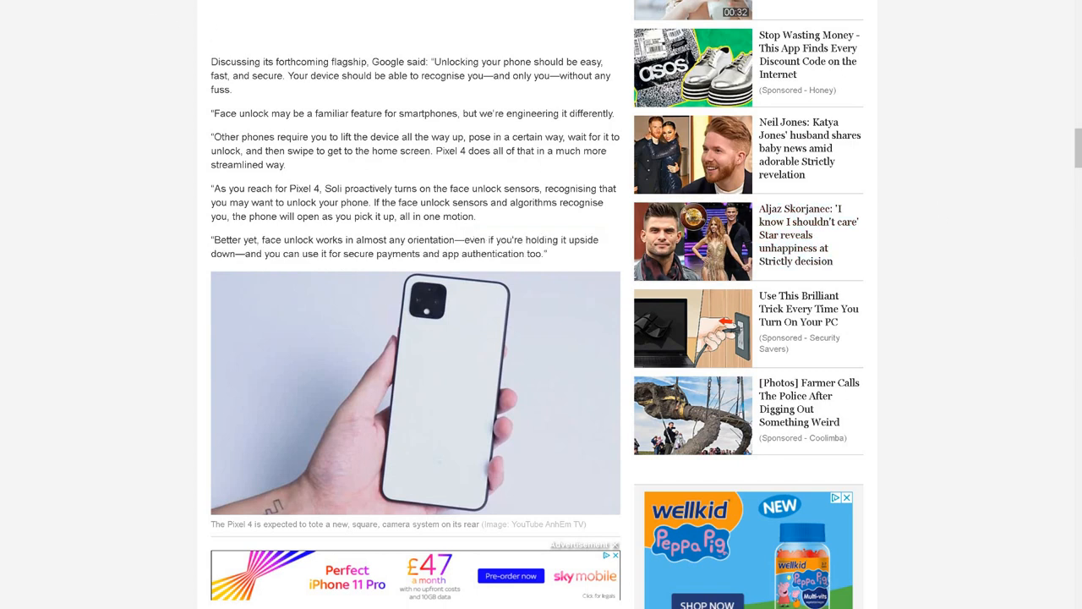
scroll("up", 3)
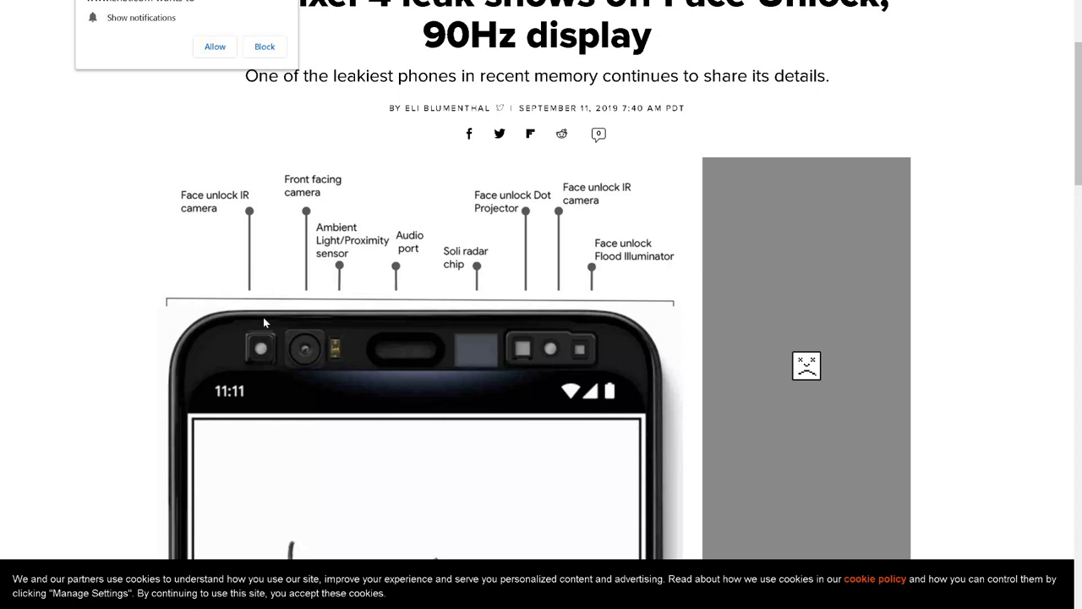
mouse_move(272, 15)
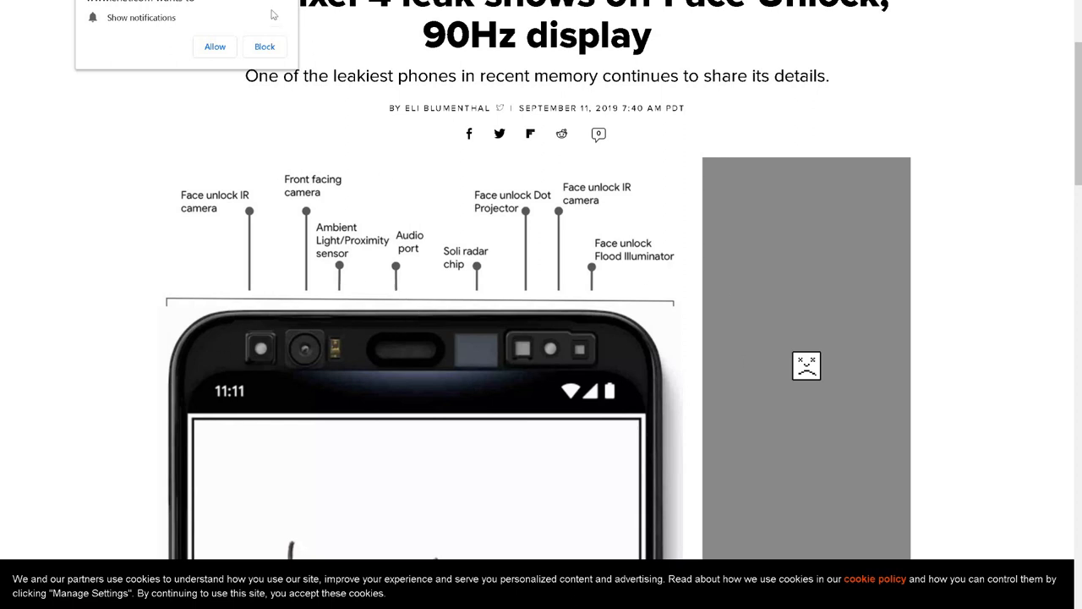
mouse_move(453, 331)
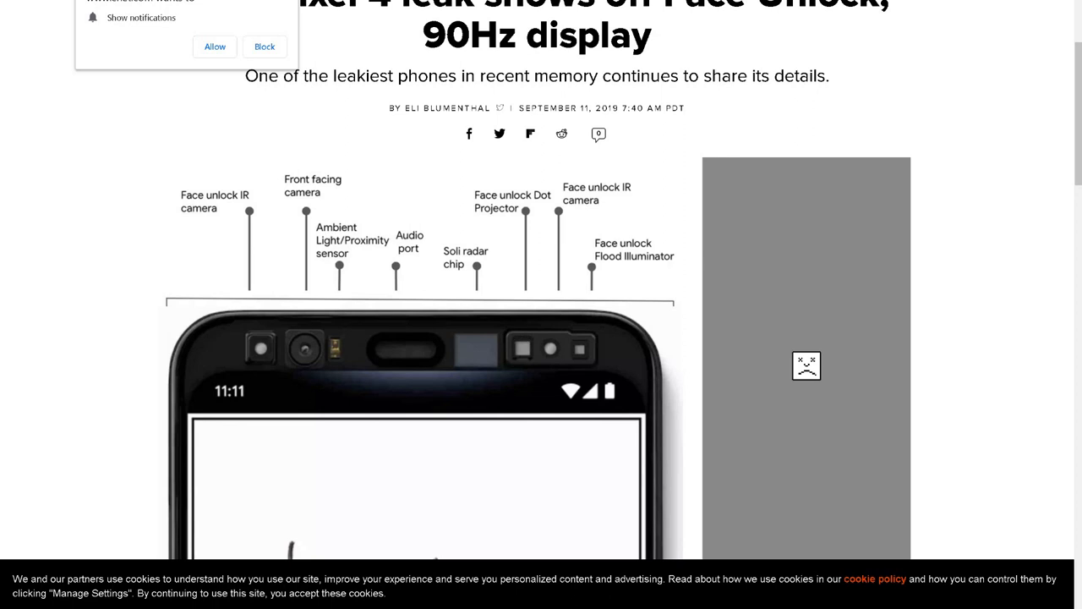
scroll("down", 3)
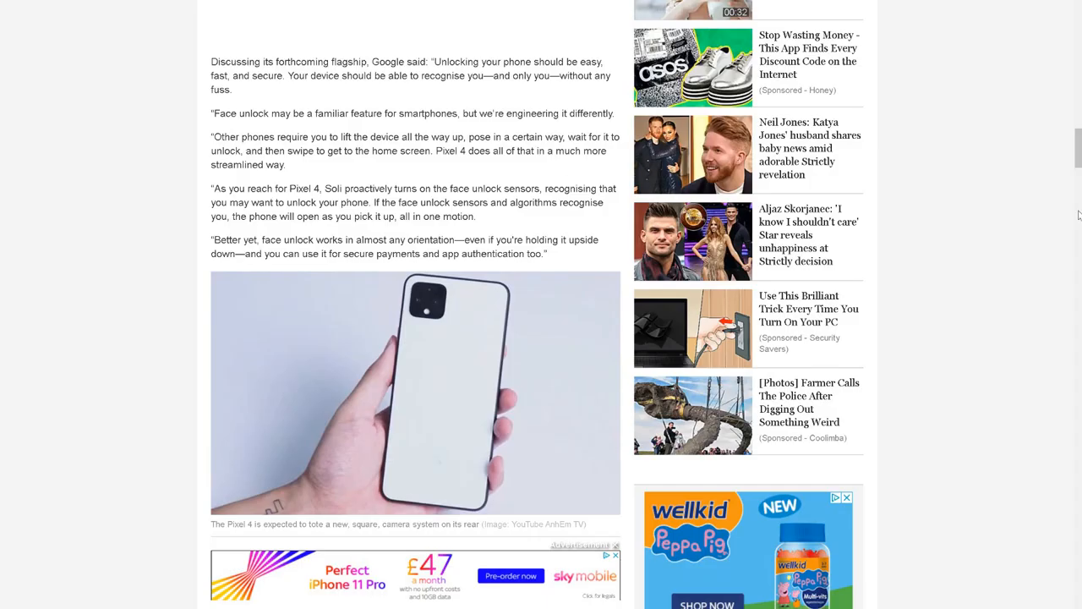
Scroll to the night-mode comparison and highlight the Pixel 4 mention there.
scroll("down", 3)
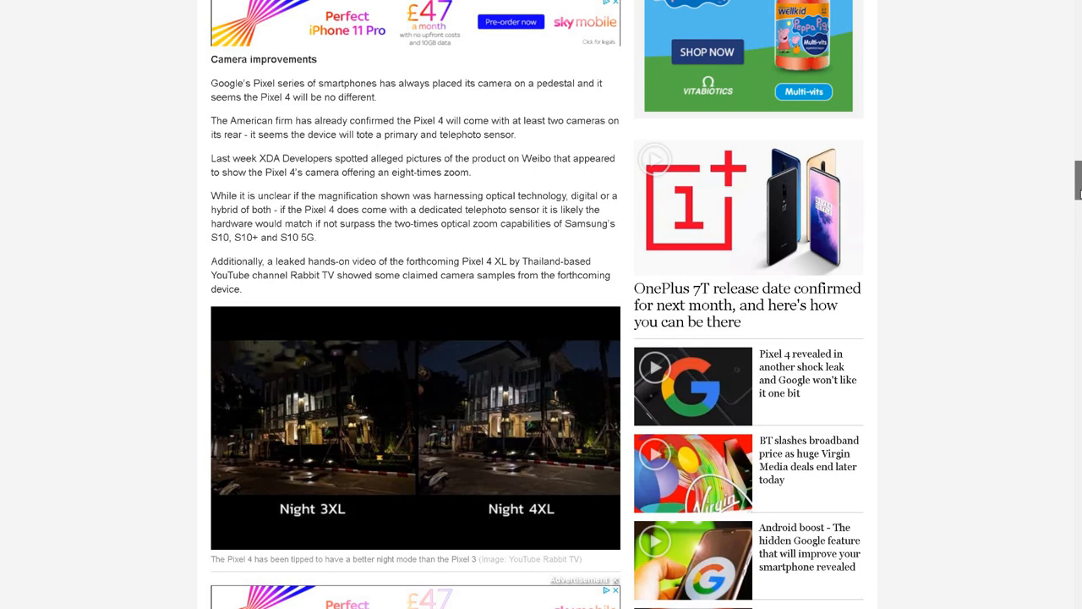
scroll("down", 3)
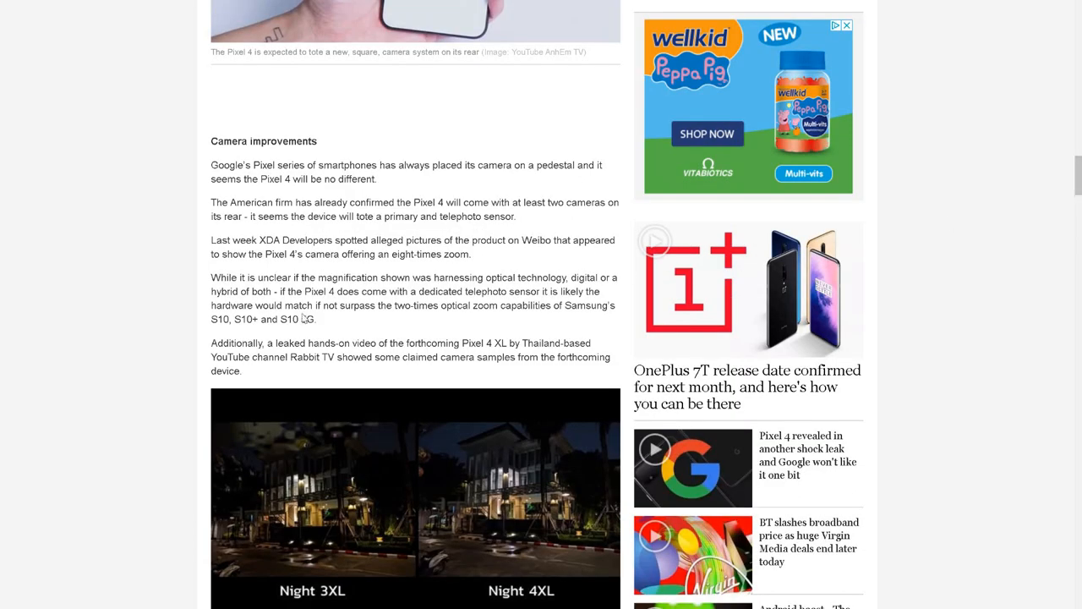
mouse_move(304, 317)
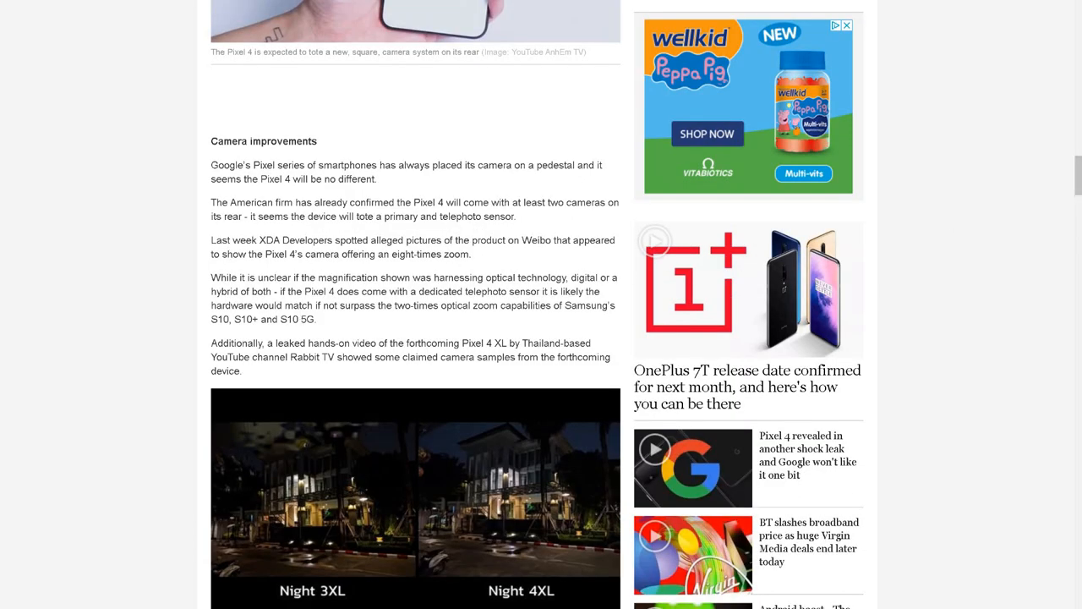
scroll("down", 3)
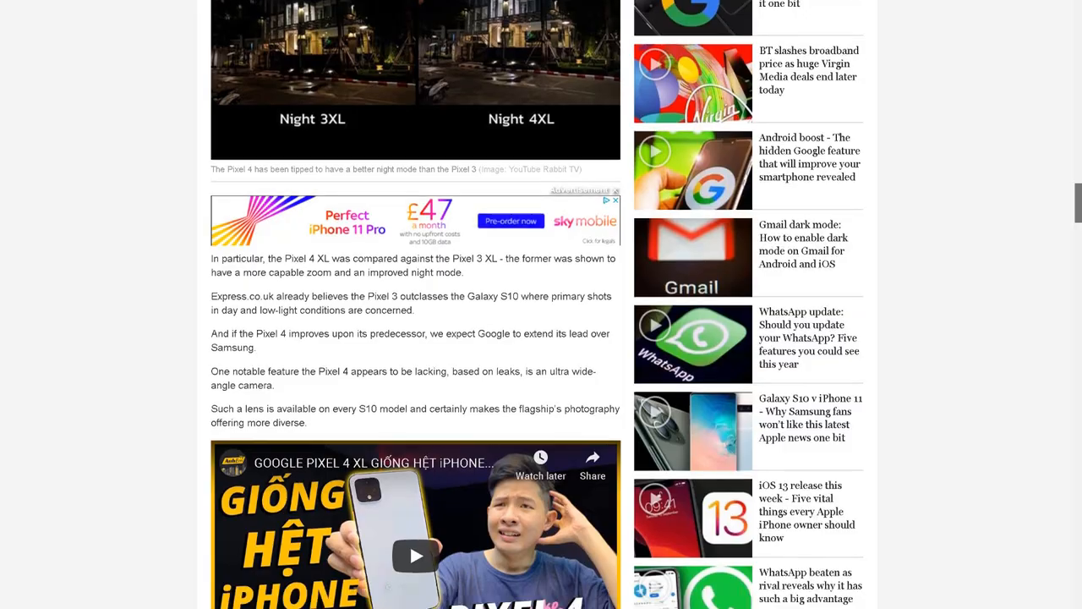
scroll("down", 3)
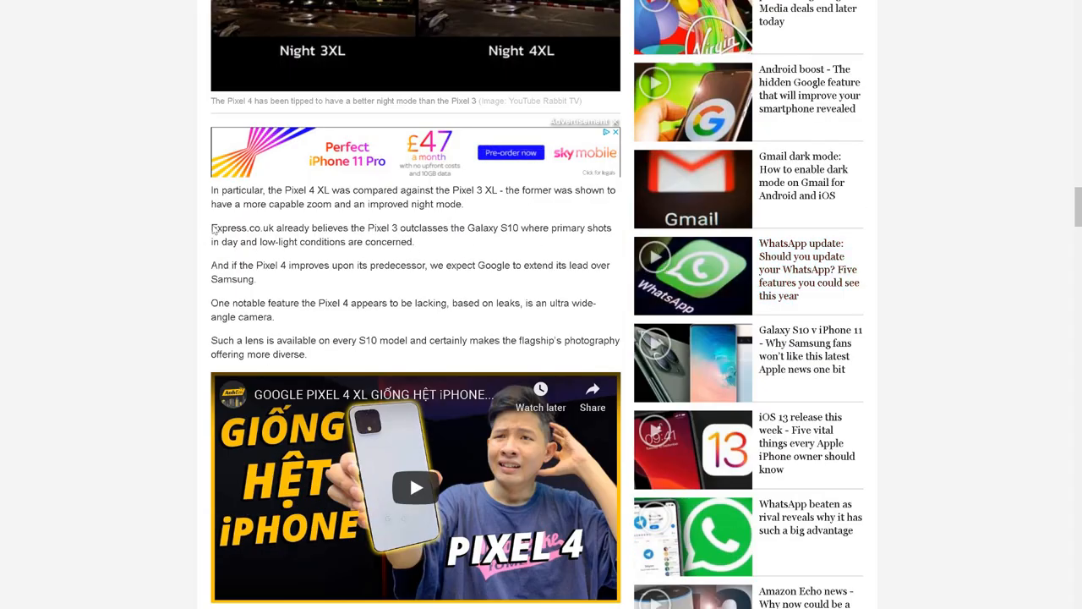
mouse_move(314, 230)
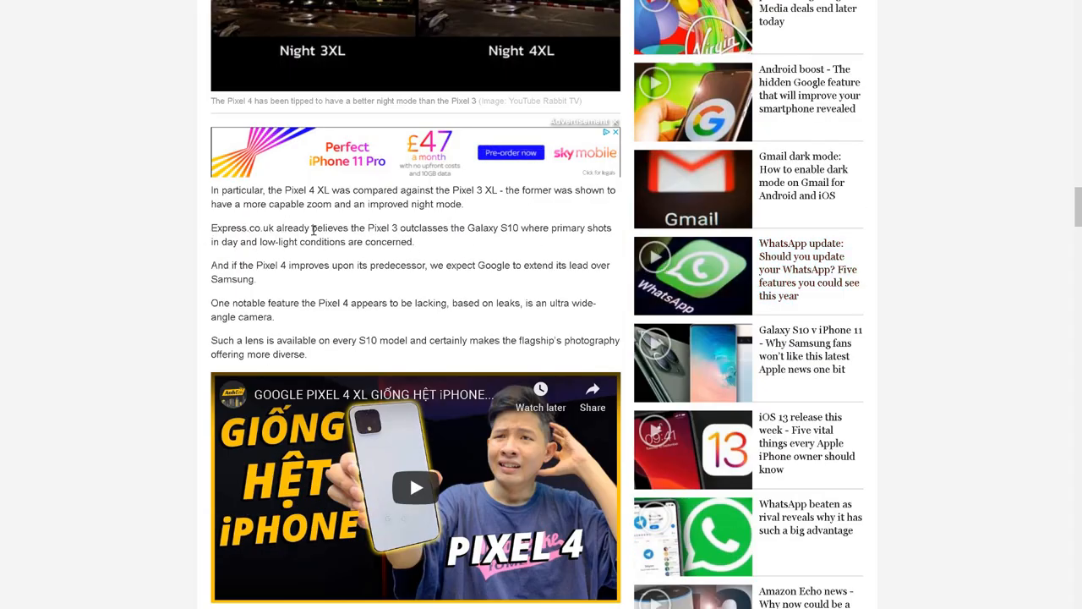
mouse_move(482, 230)
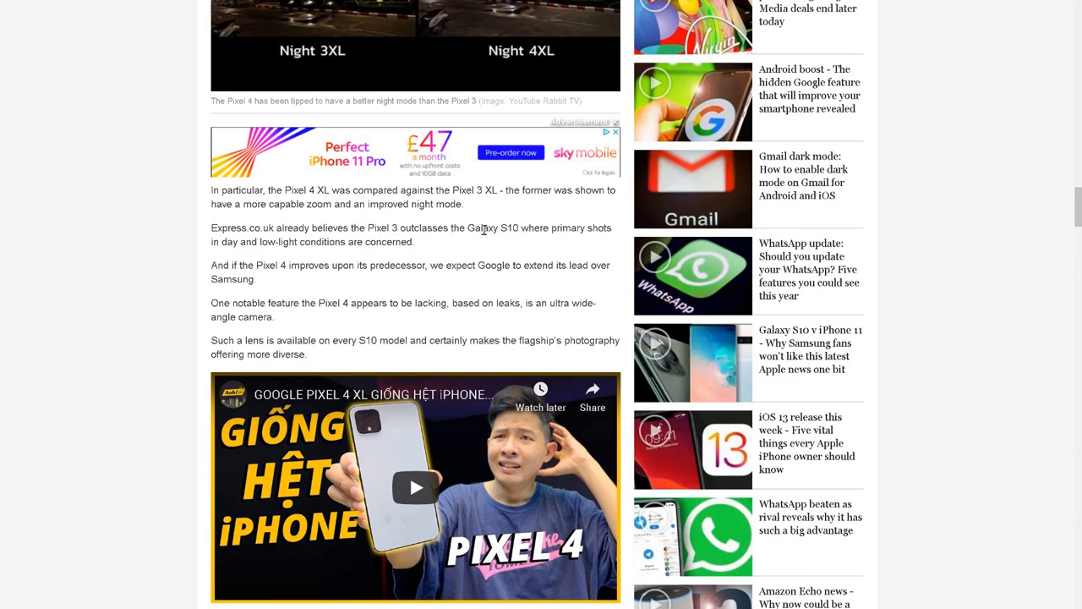
mouse_move(250, 264)
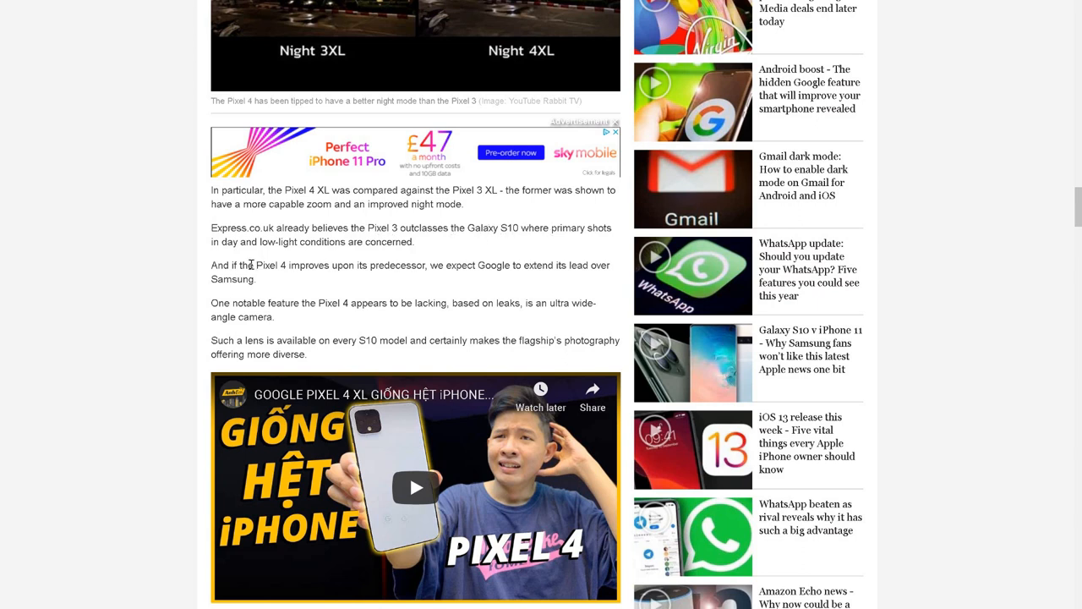
double_click(269, 264)
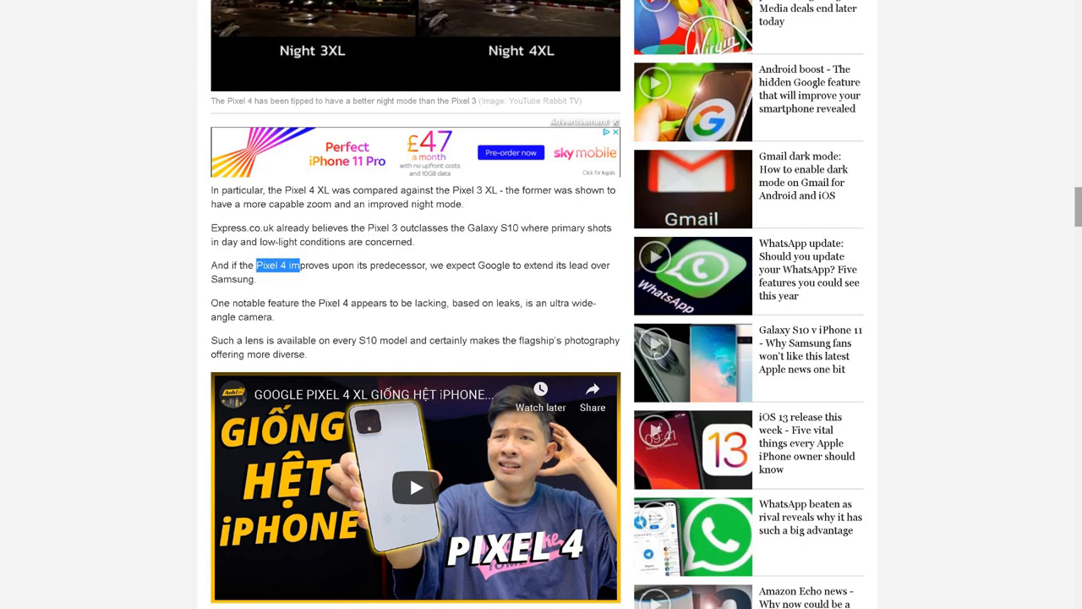
Highlight the sentence about the missing ultra-wide-angle camera in the camera section.
scroll("up", 3)
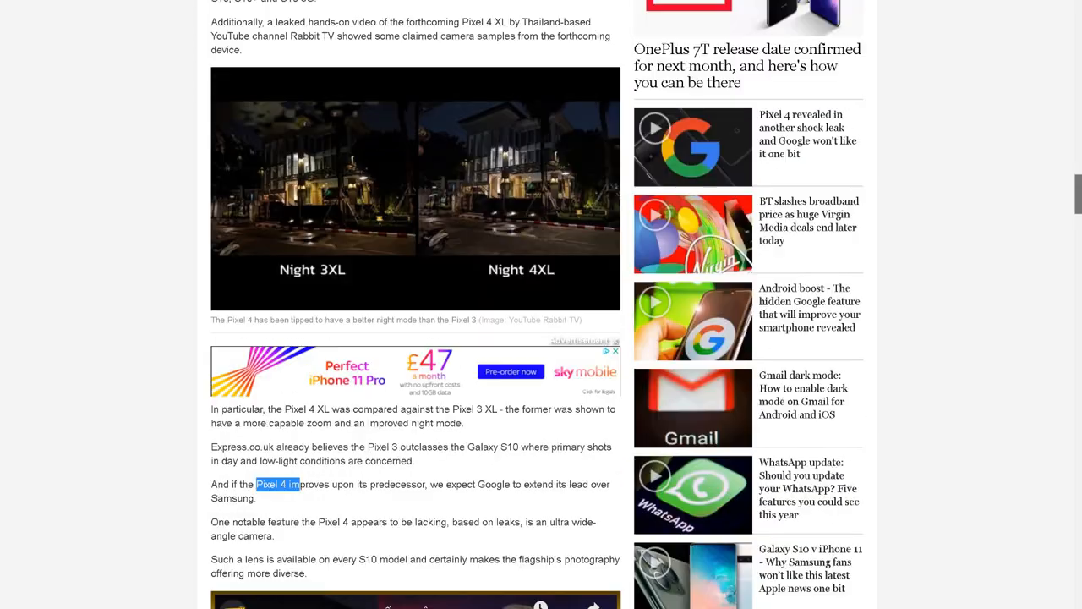
mouse_move(438, 292)
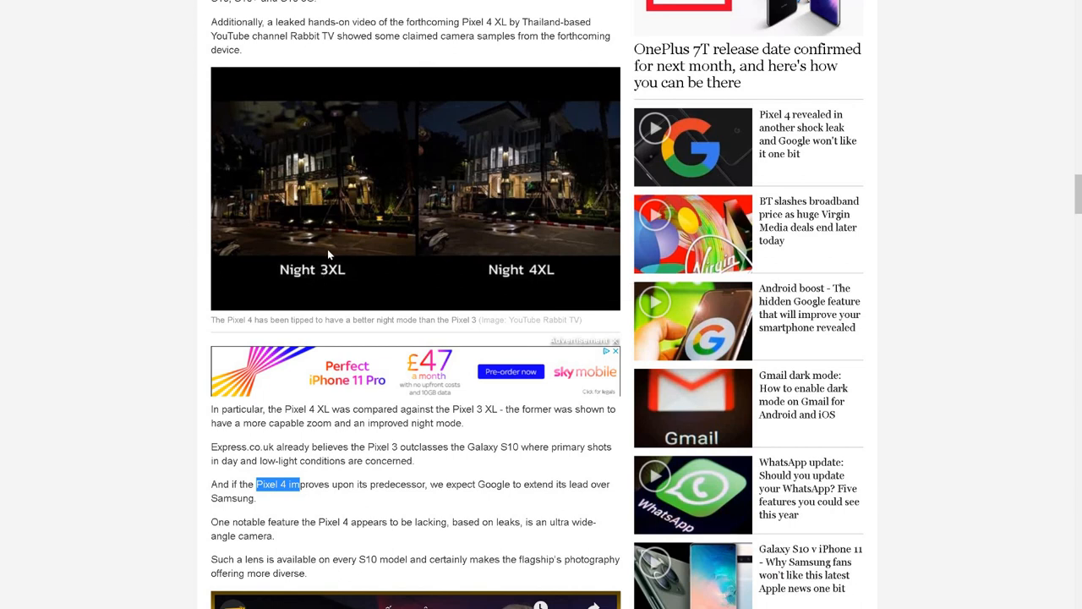
mouse_move(615, 328)
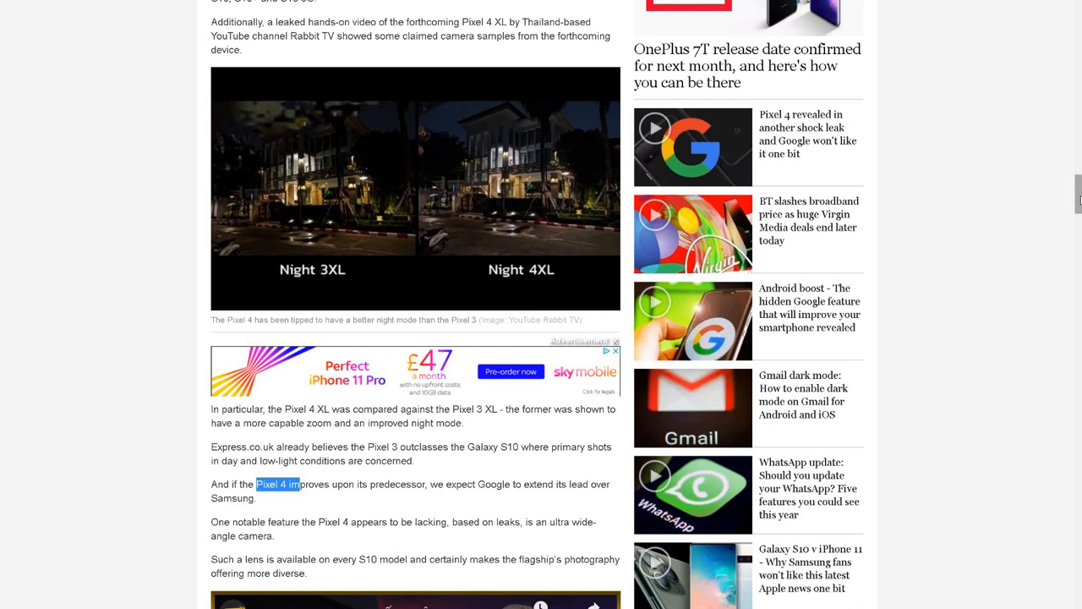
scroll("down", 3)
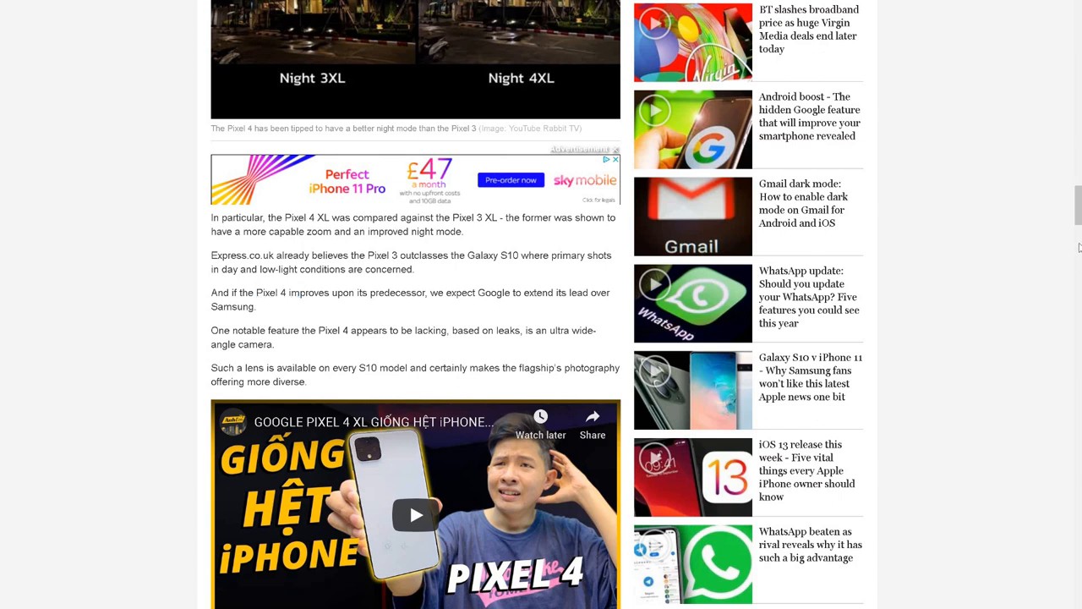
left_click_drag(319, 330, 274, 345)
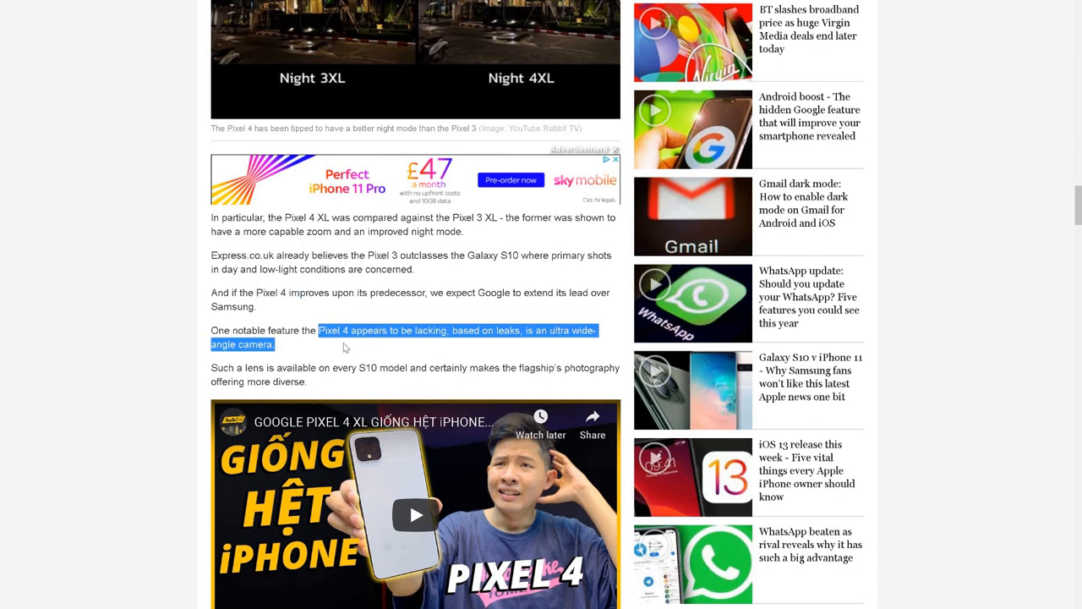
mouse_move(379, 351)
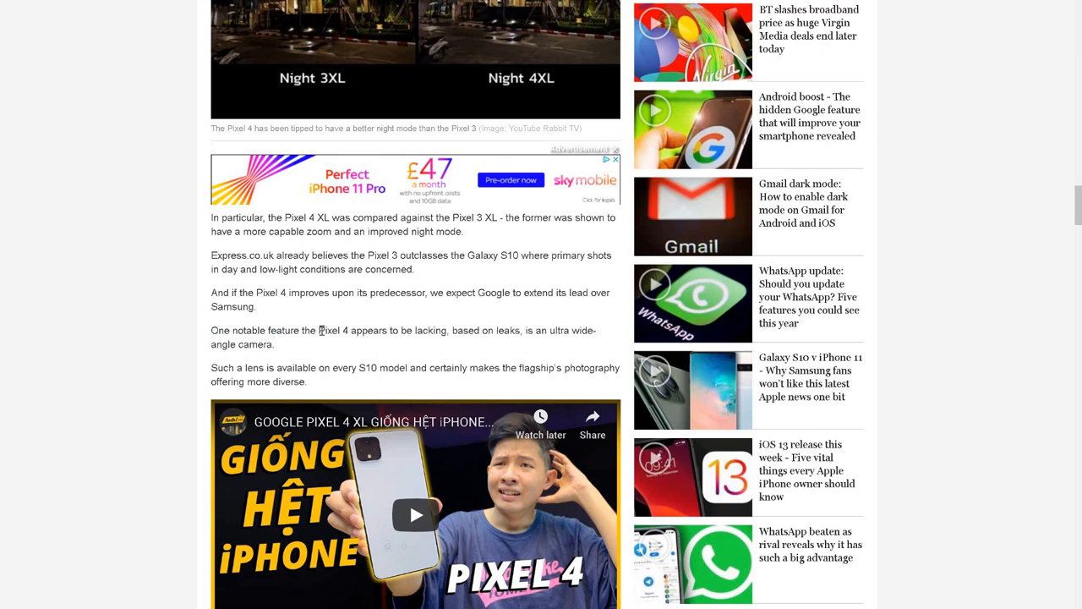
mouse_move(332, 350)
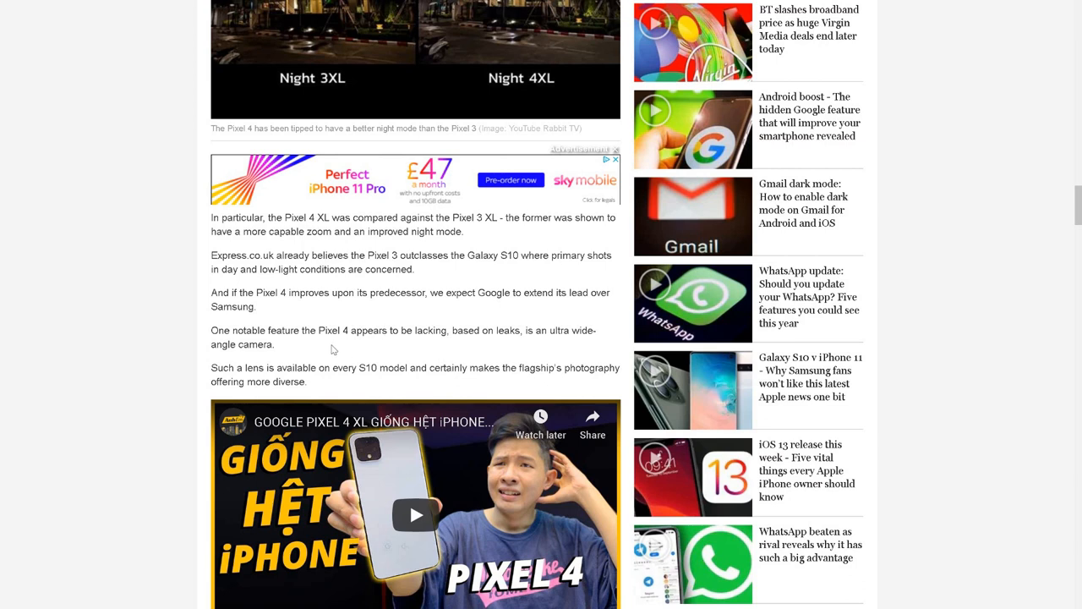
mouse_move(1077, 203)
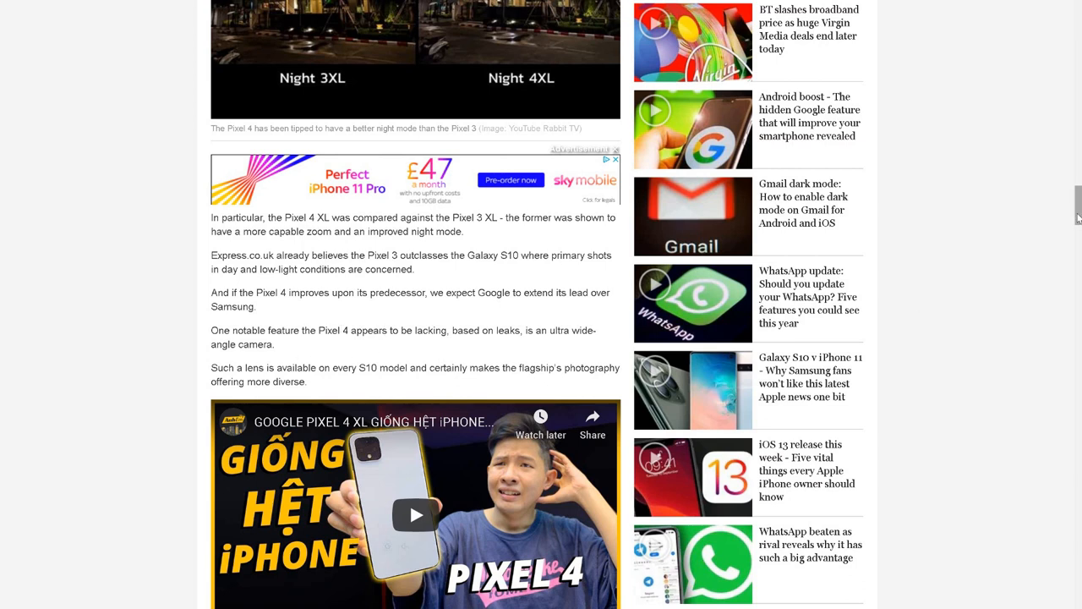
scroll("down", 3)
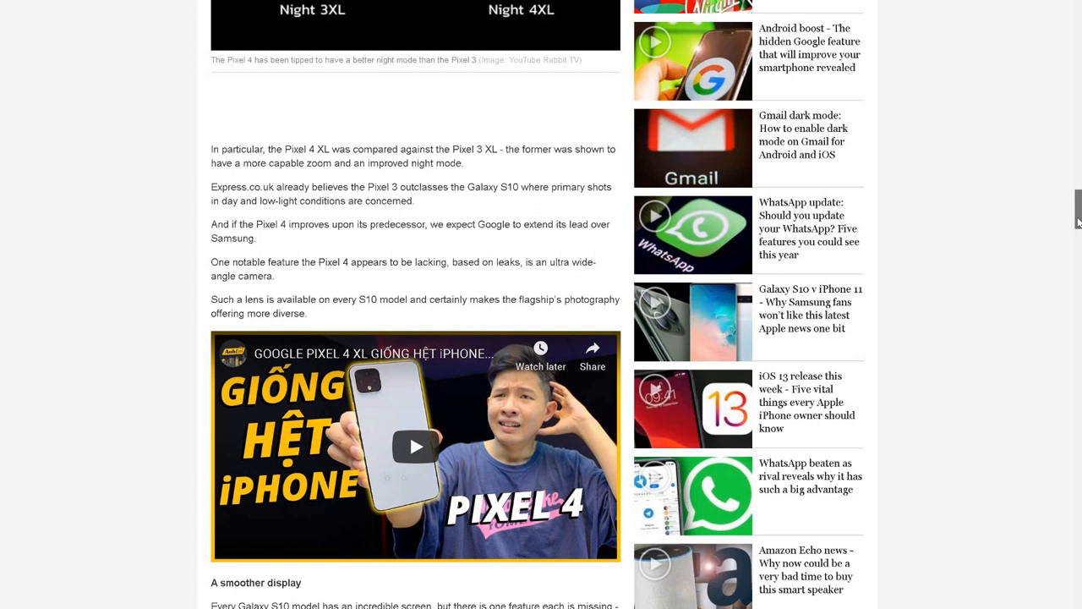
scroll("down", 3)
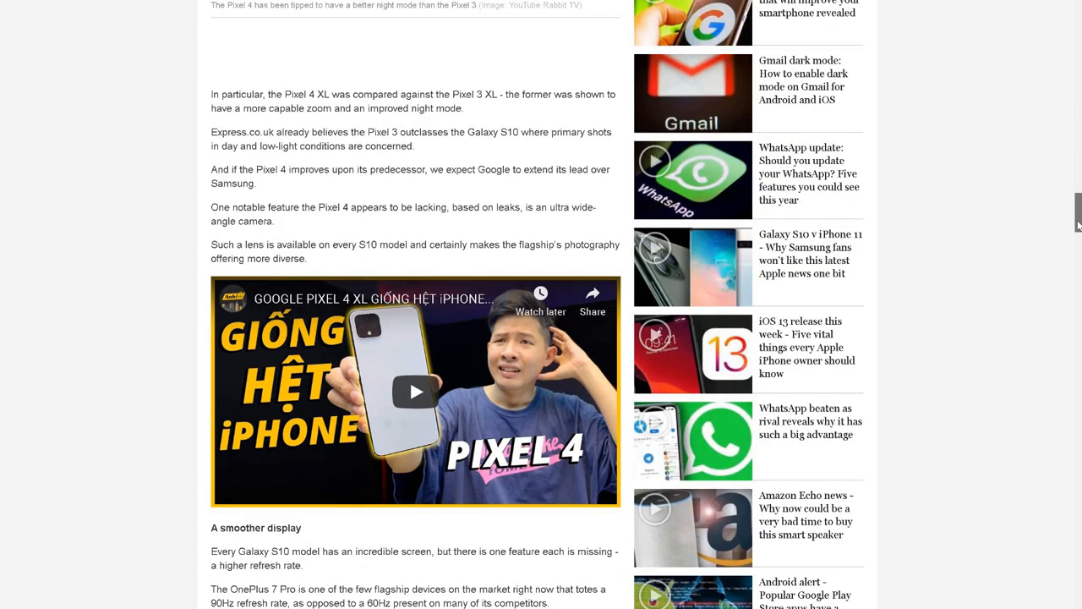
scroll("down", 3)
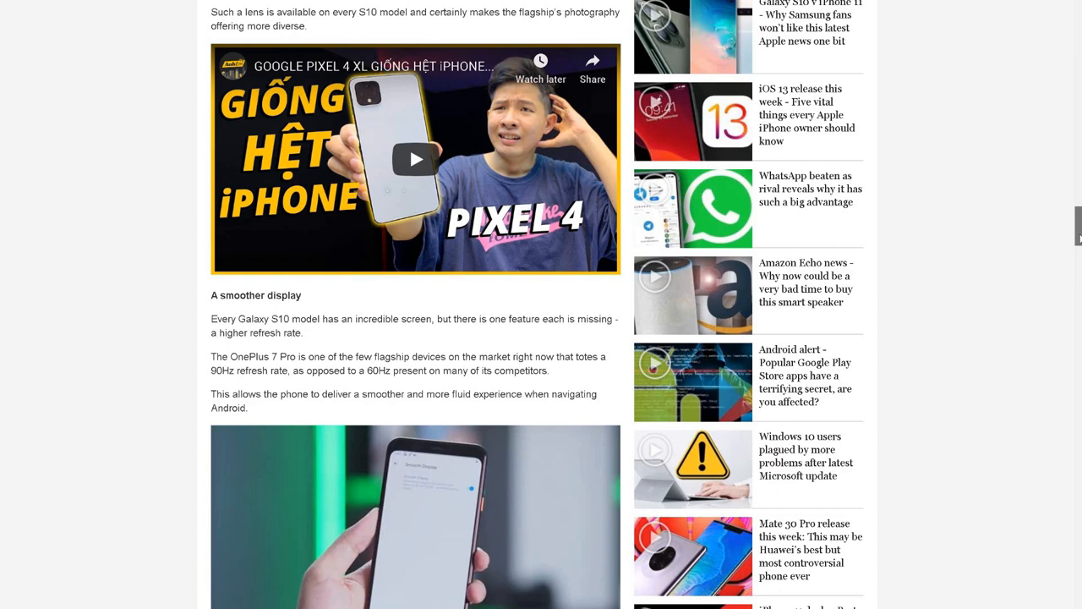
scroll("down", 3)
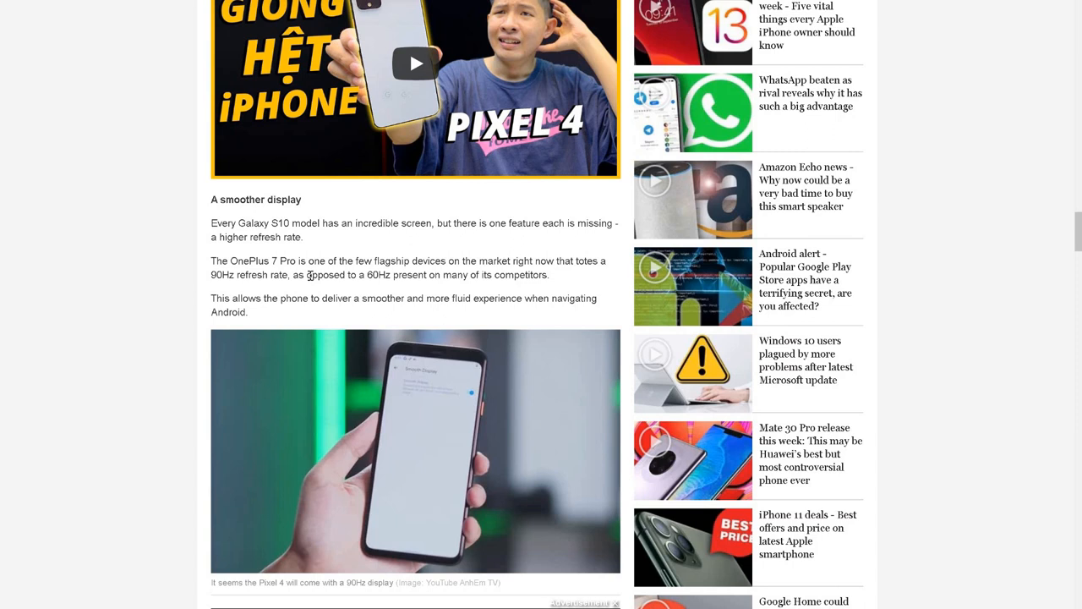
mouse_move(225, 277)
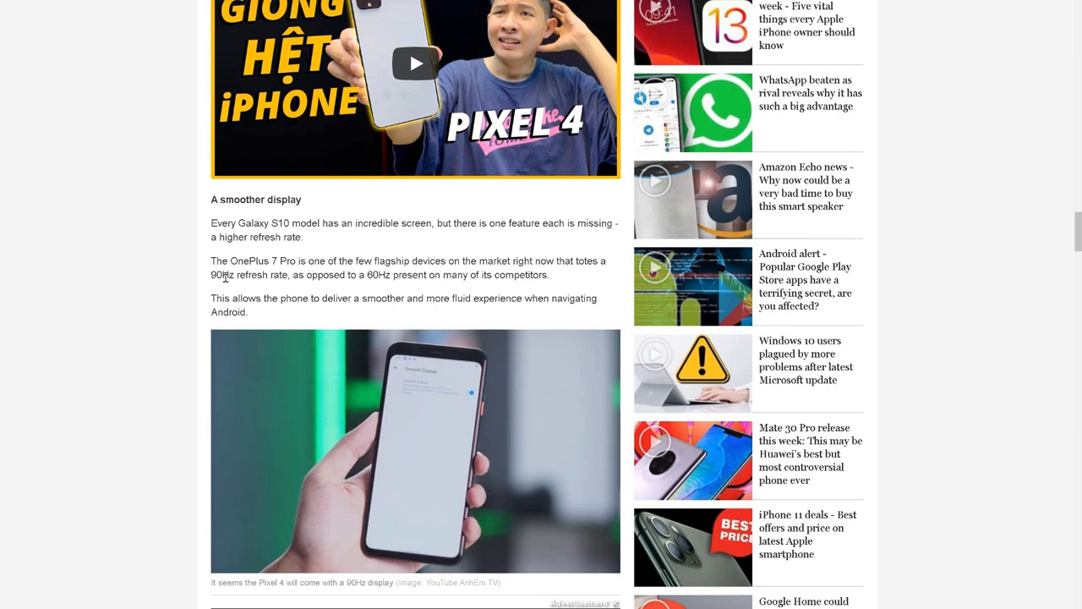
left_click_drag(210, 200, 223, 274)
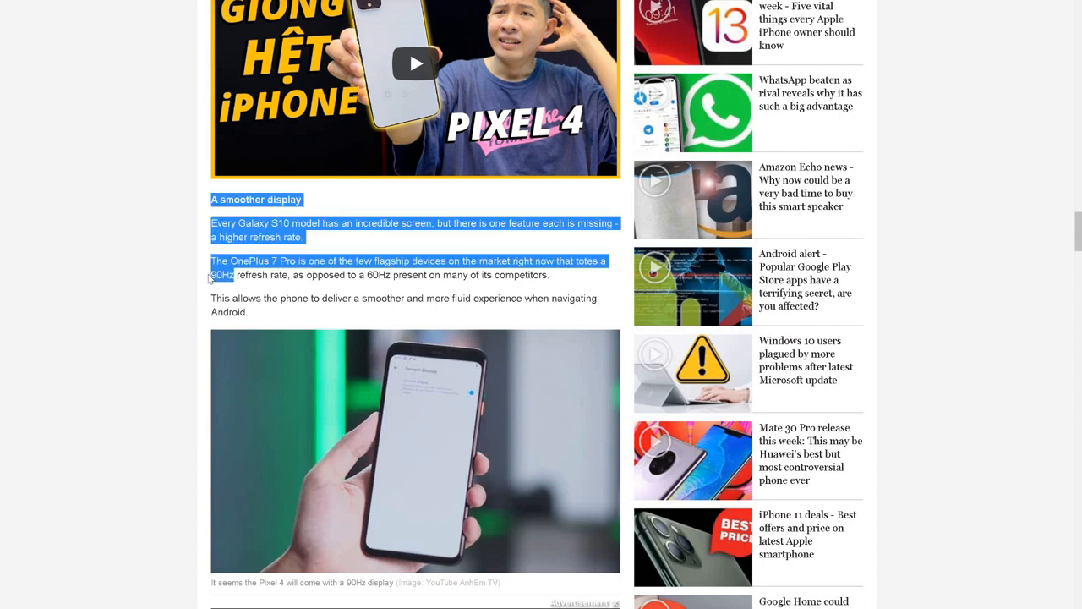
left_click(365, 276)
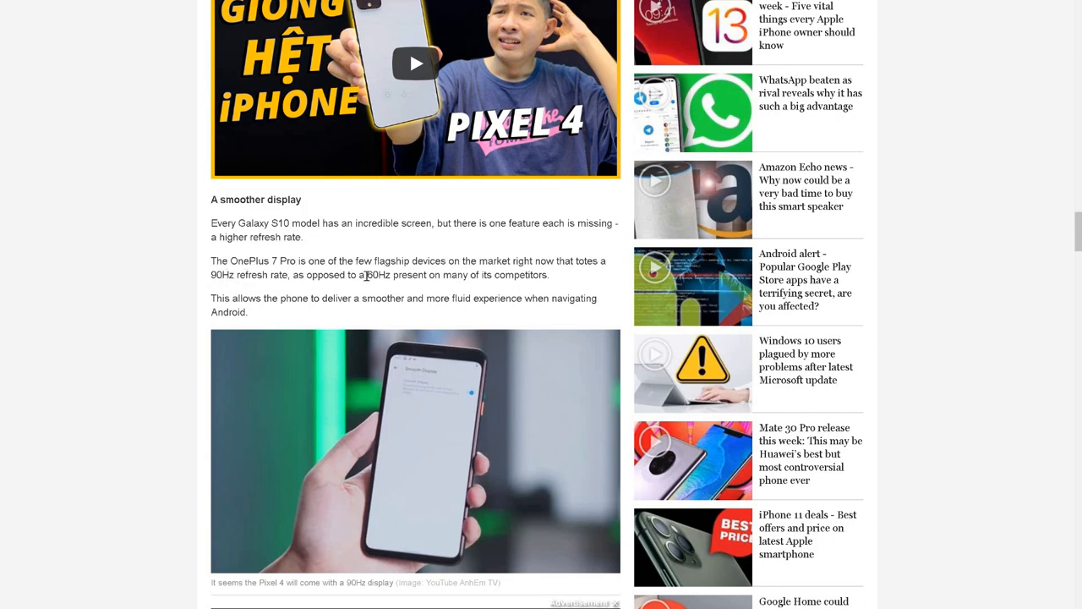
double_click(379, 274)
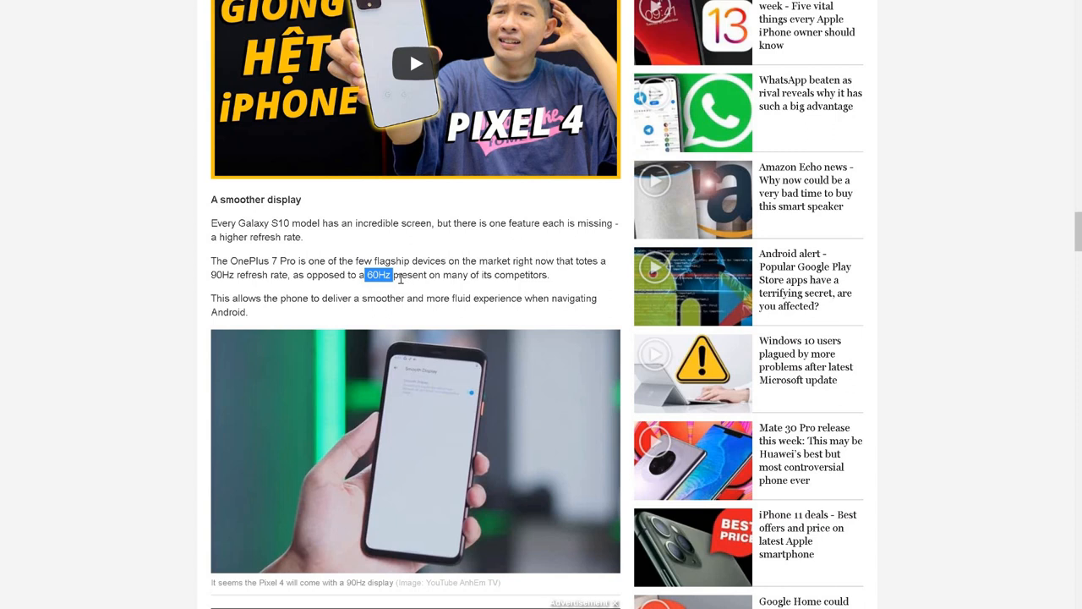
double_click(256, 200)
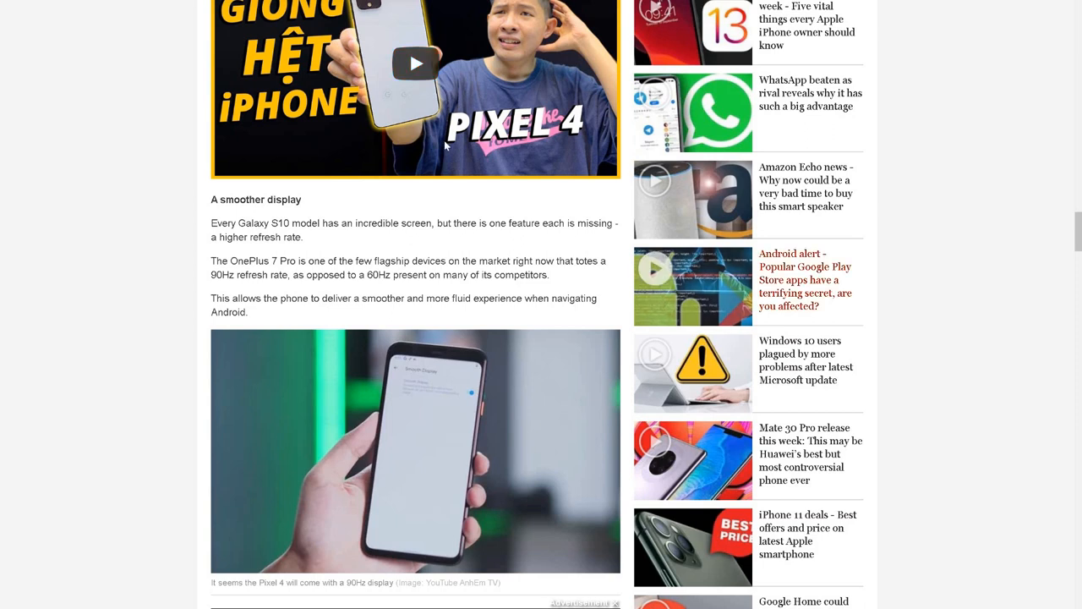
mouse_move(429, 291)
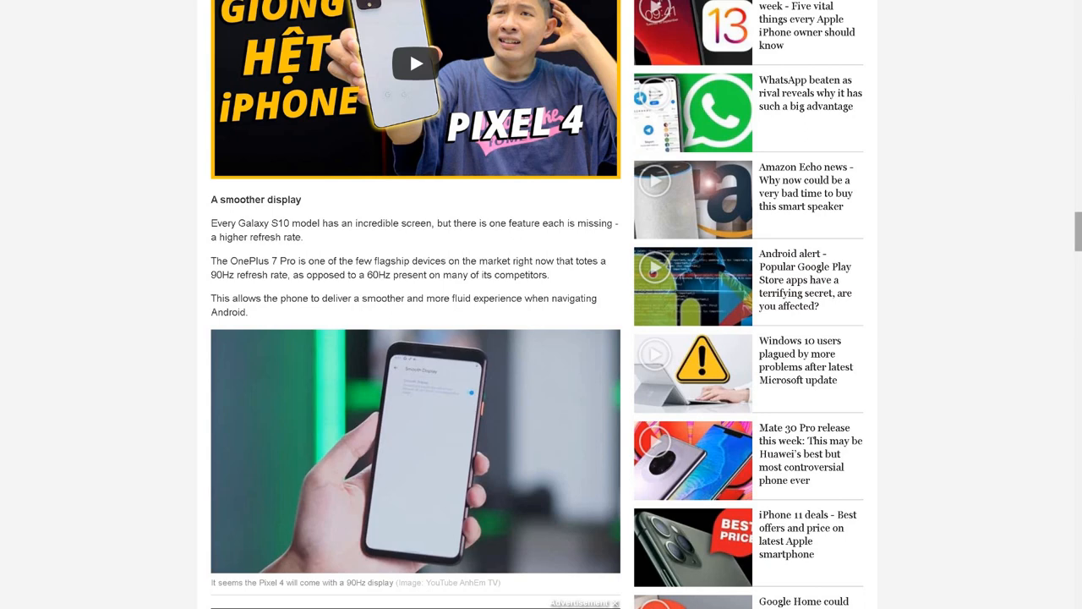
Scroll the article to the 'Fast and secure facial recognition' section.
scroll("down", 3)
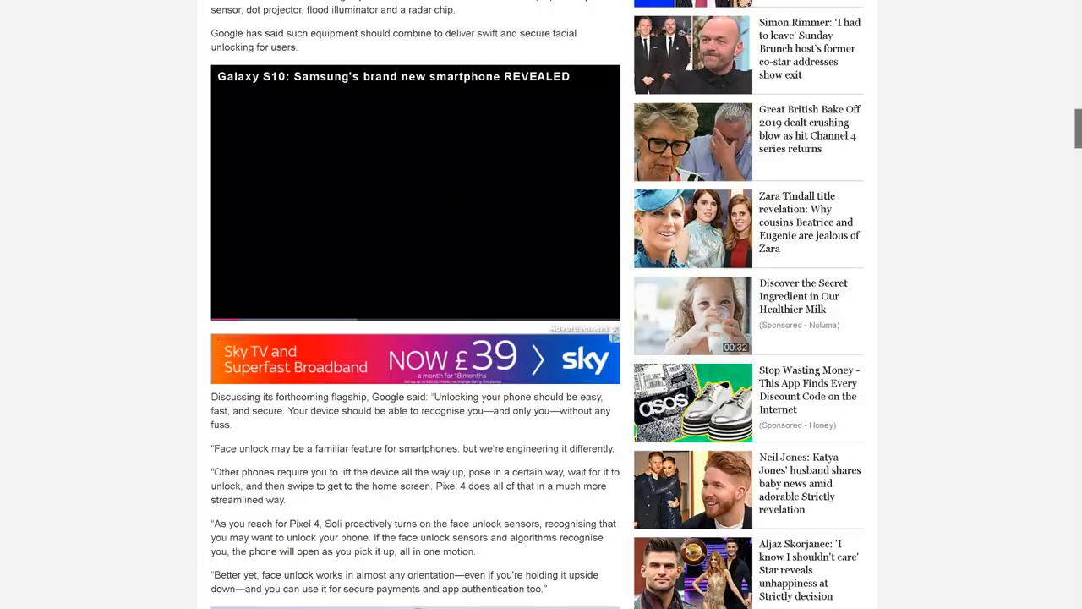
scroll("down", 3)
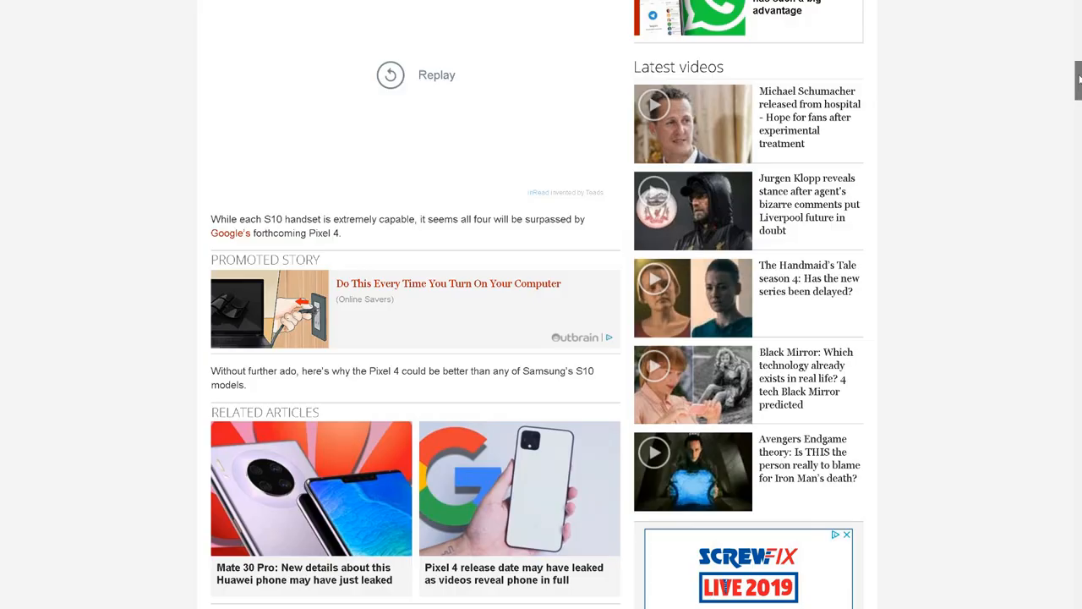
scroll("up", 3)
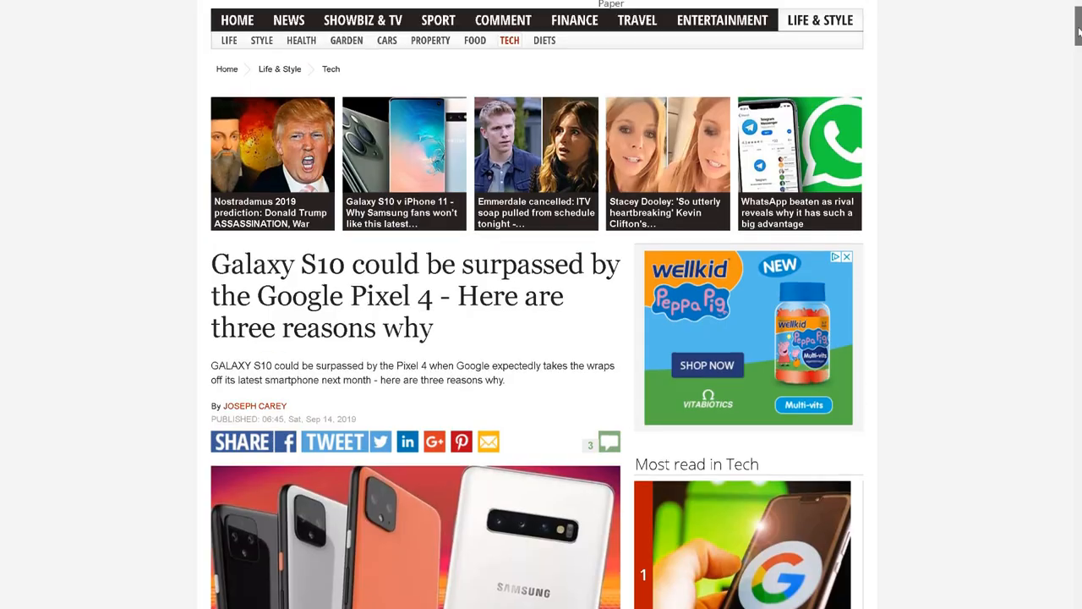
scroll("up", 3)
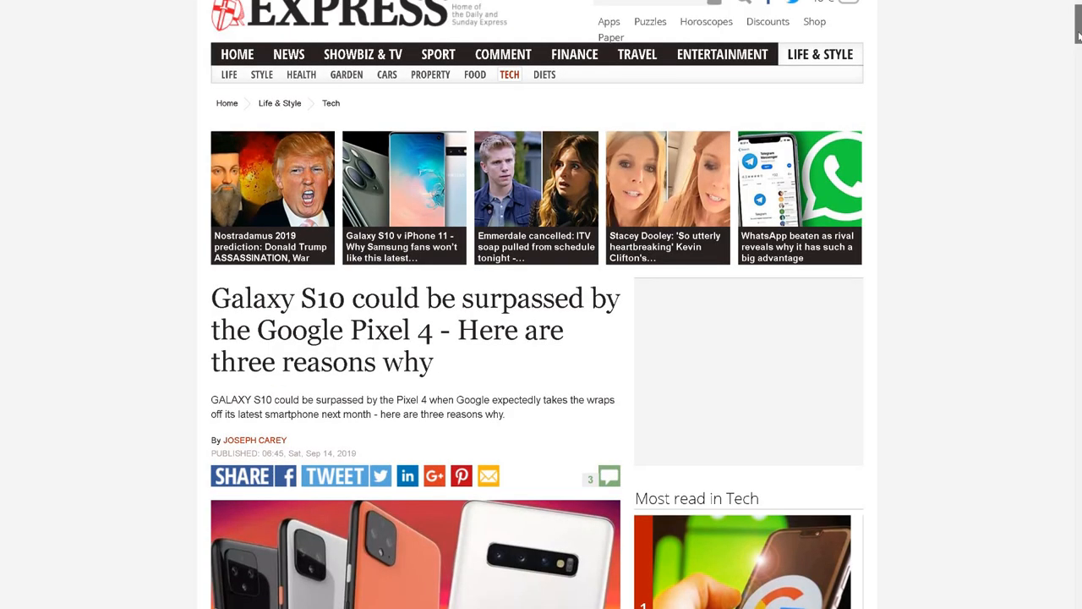
scroll("down", 3)
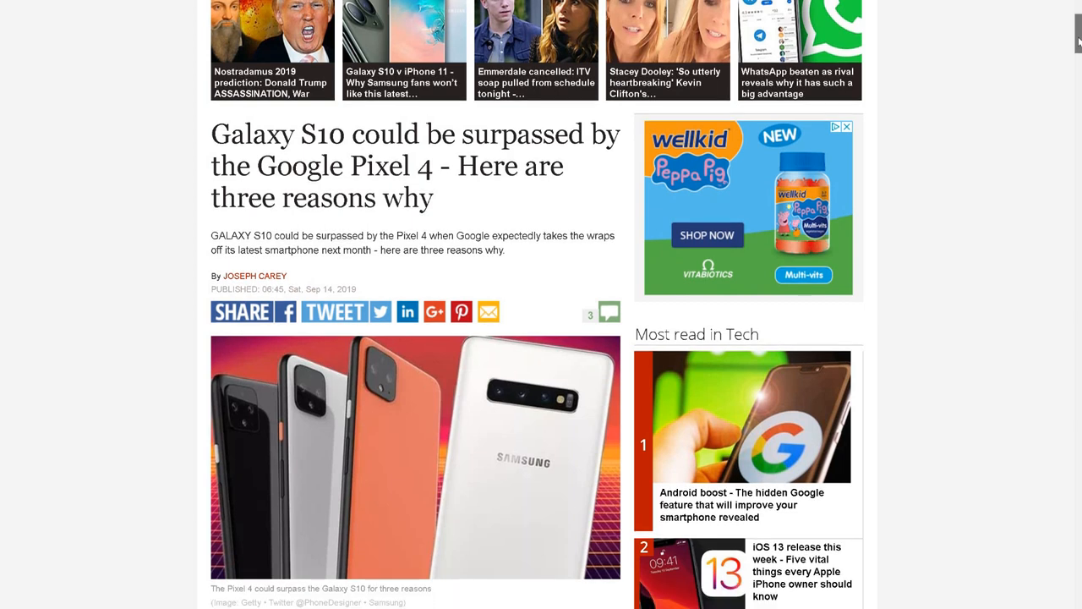
scroll("down", 3)
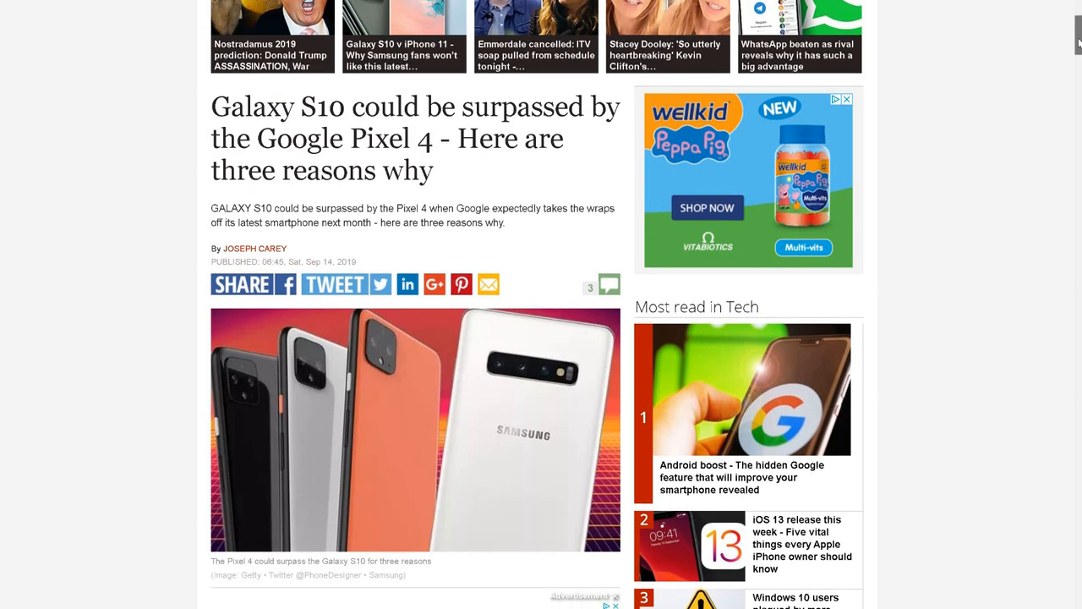
scroll("down", 3)
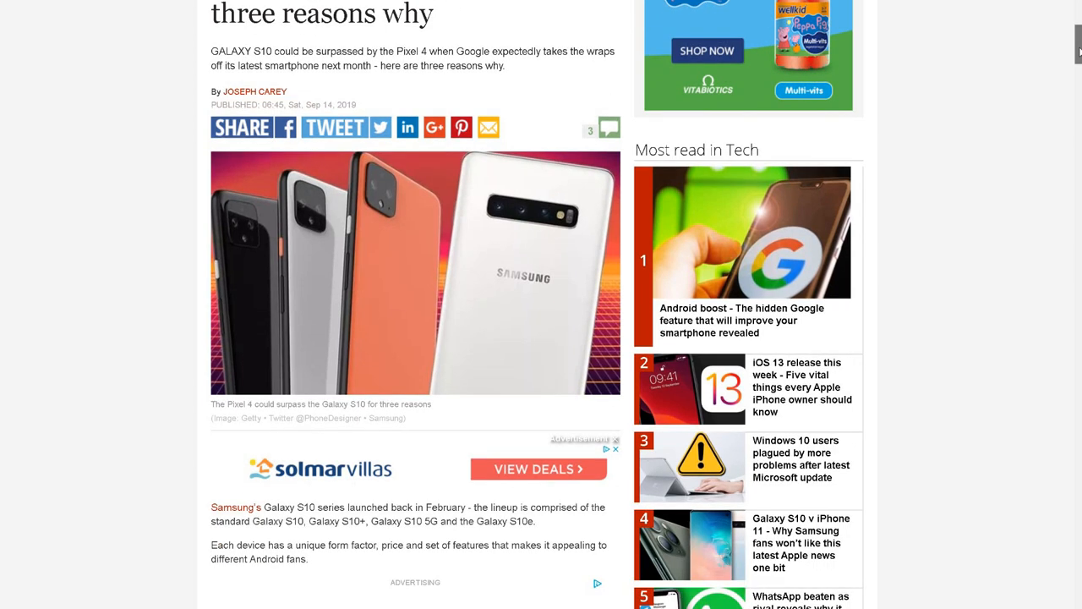
scroll("down", 3)
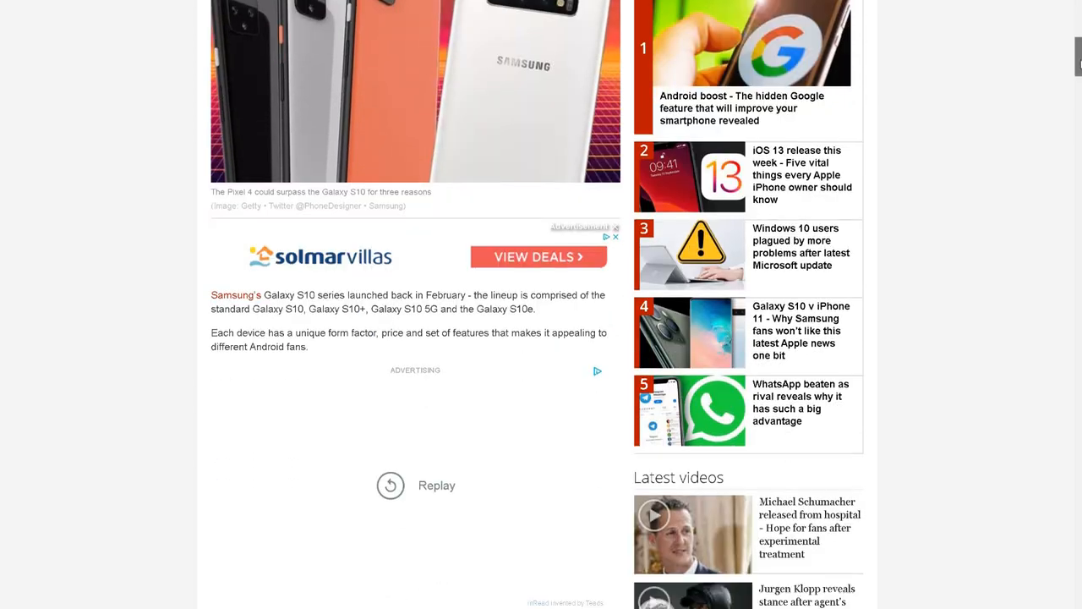
scroll("down", 3)
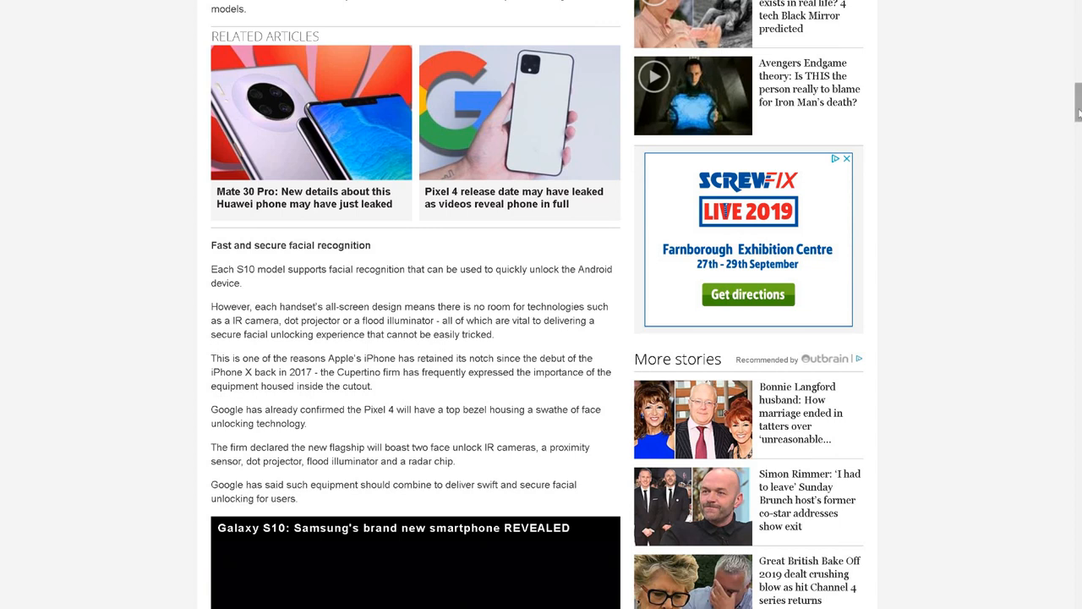
scroll("down", 3)
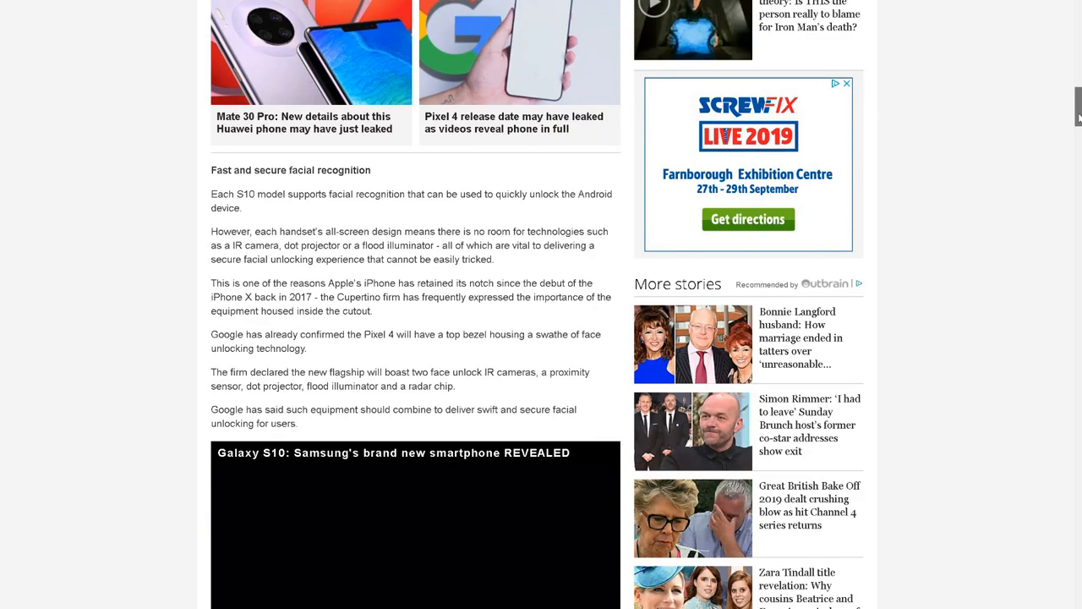
scroll("up", 3)
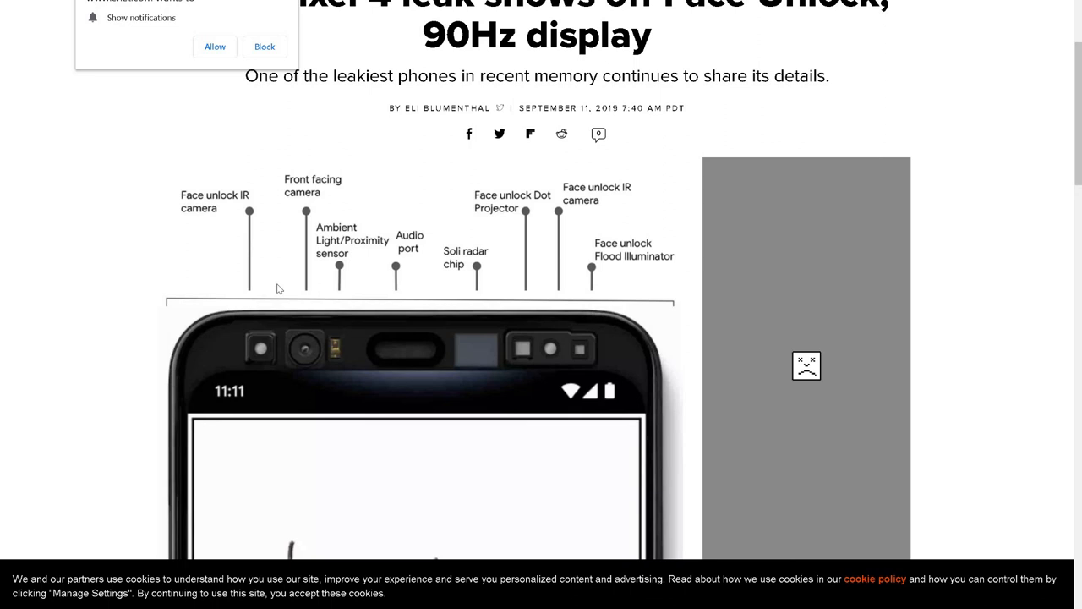
mouse_move(213, 305)
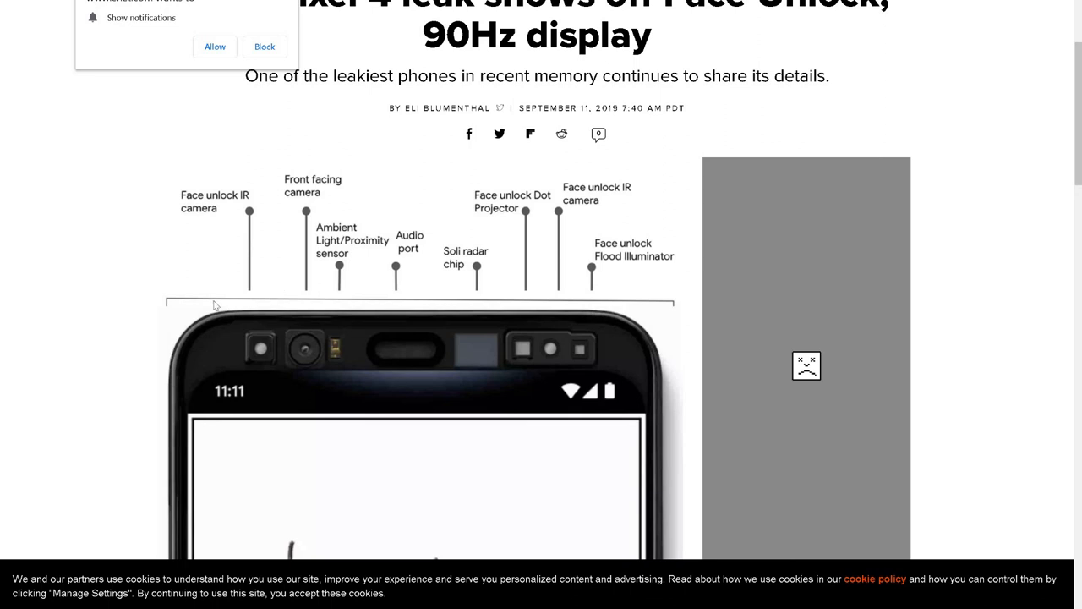
mouse_move(287, 325)
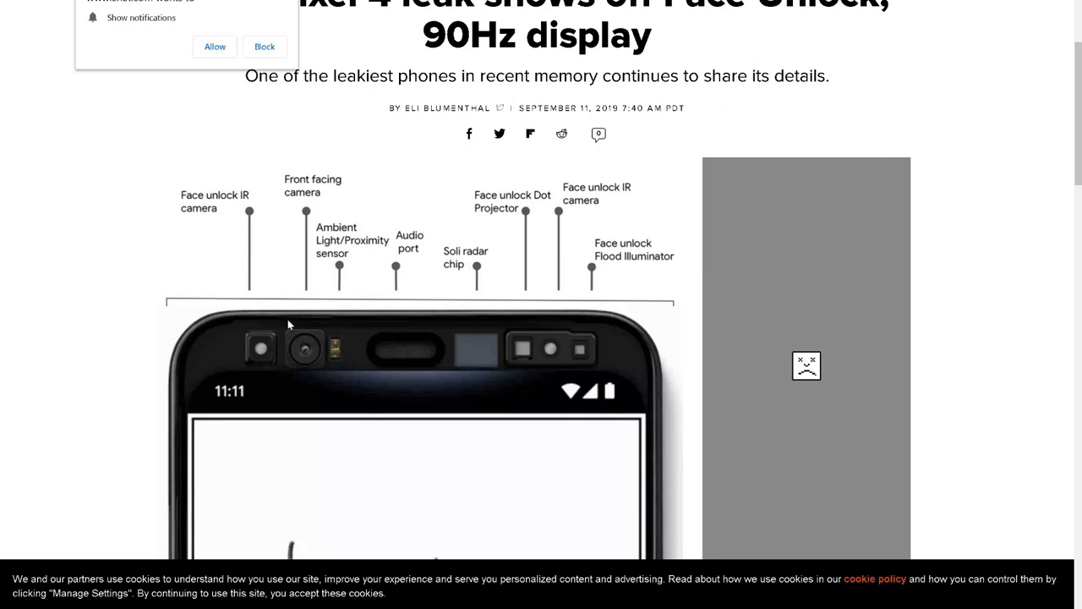
mouse_move(331, 357)
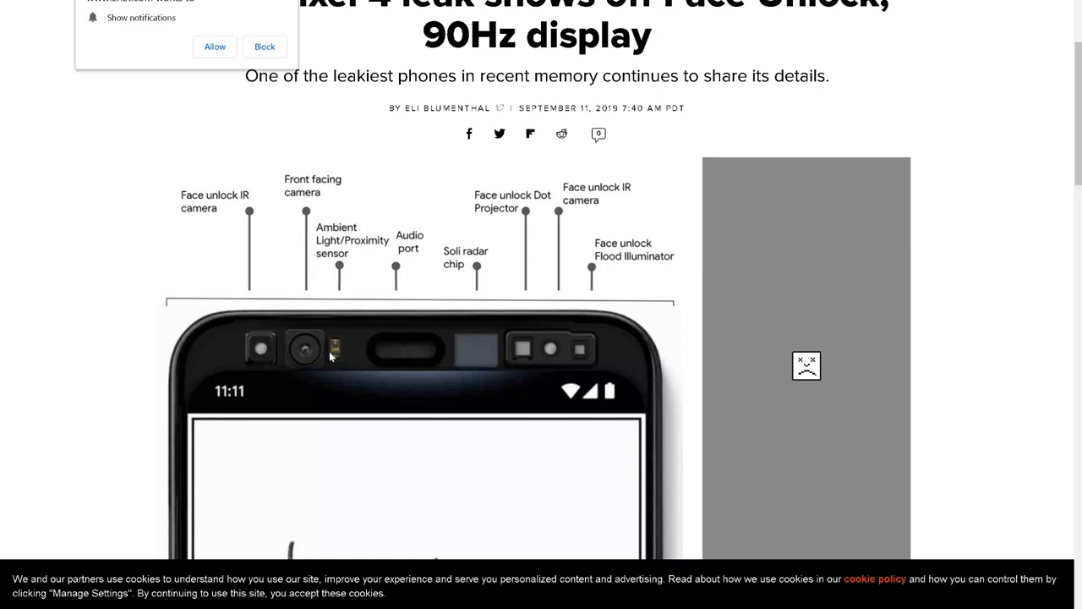
mouse_move(511, 318)
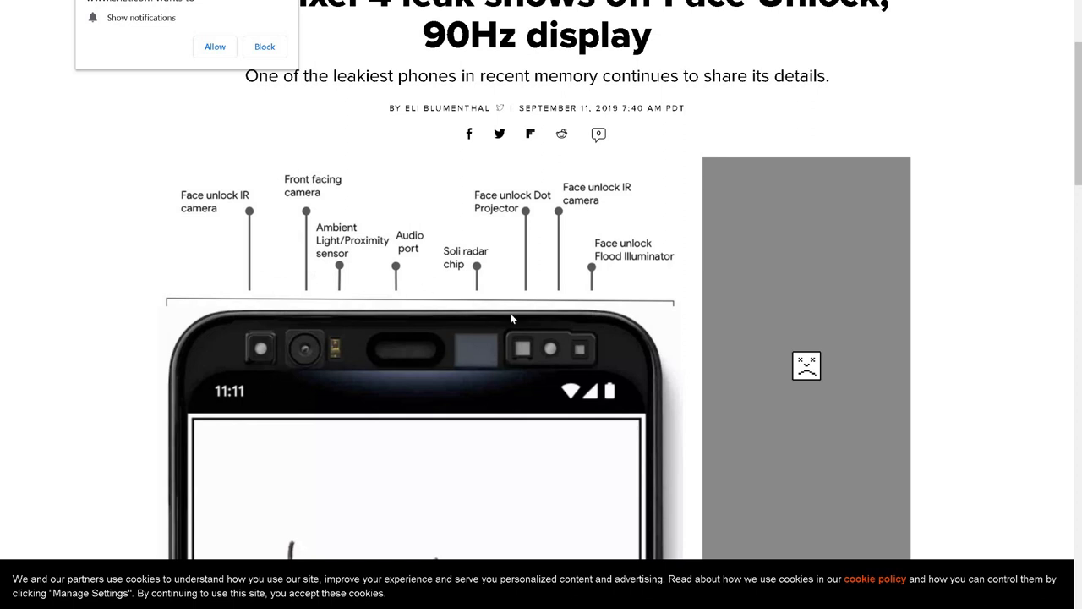
mouse_move(487, 348)
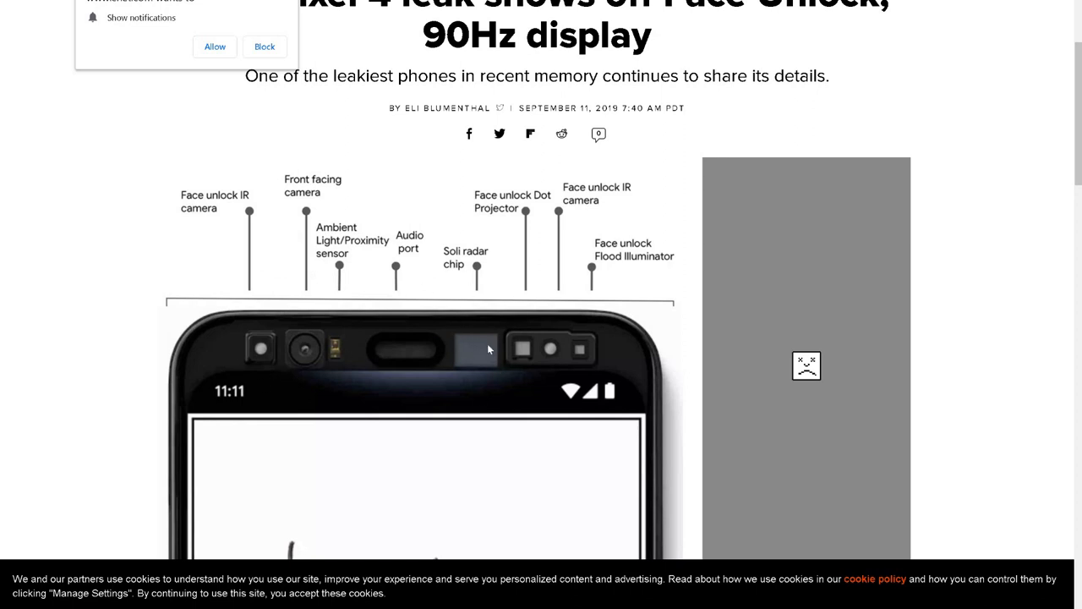
mouse_move(496, 374)
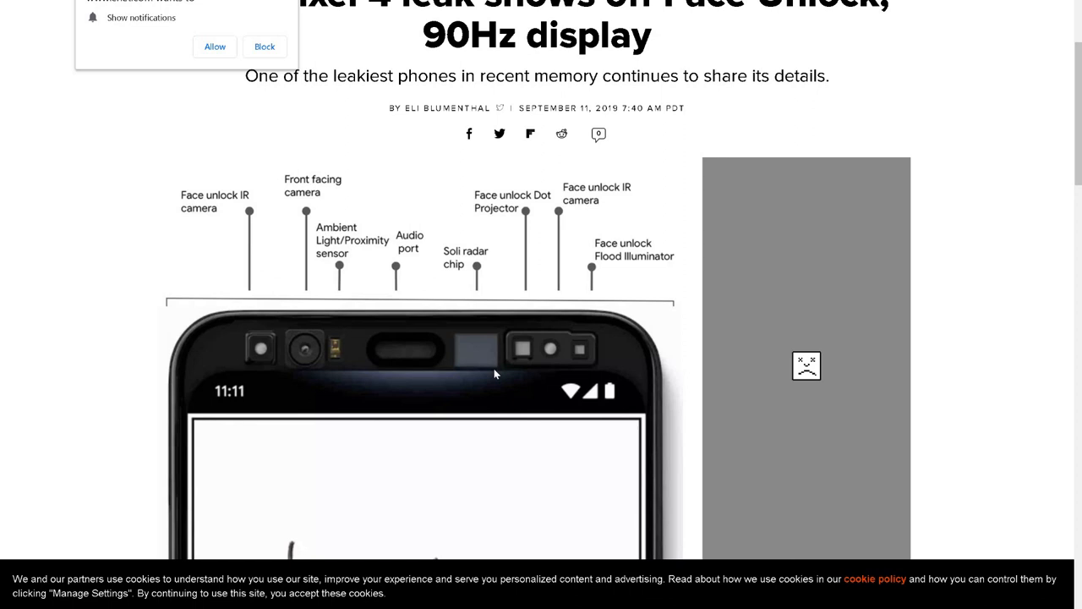
mouse_move(463, 369)
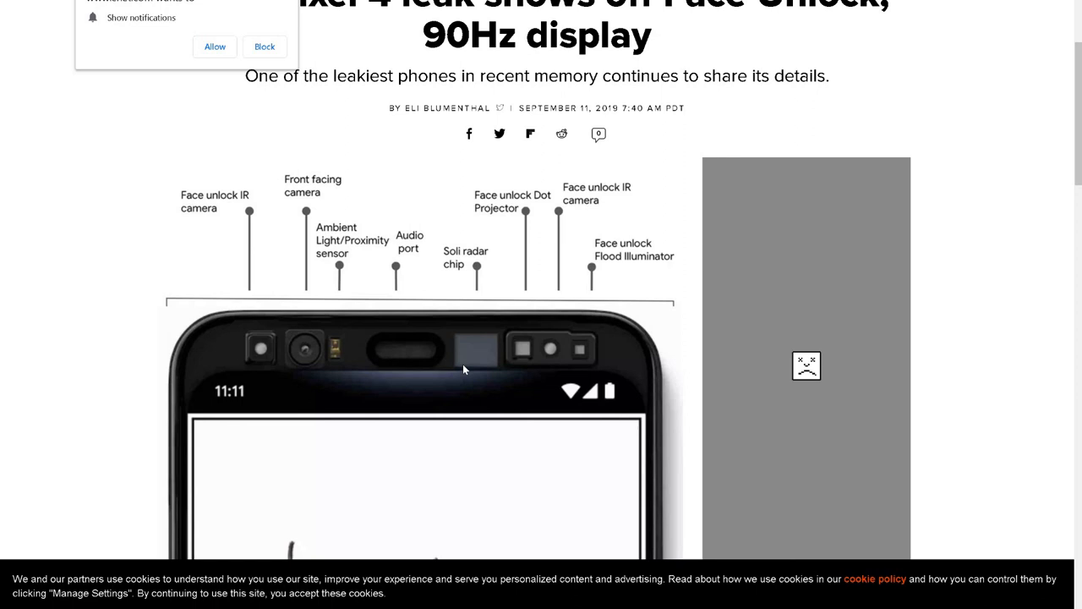
mouse_move(352, 240)
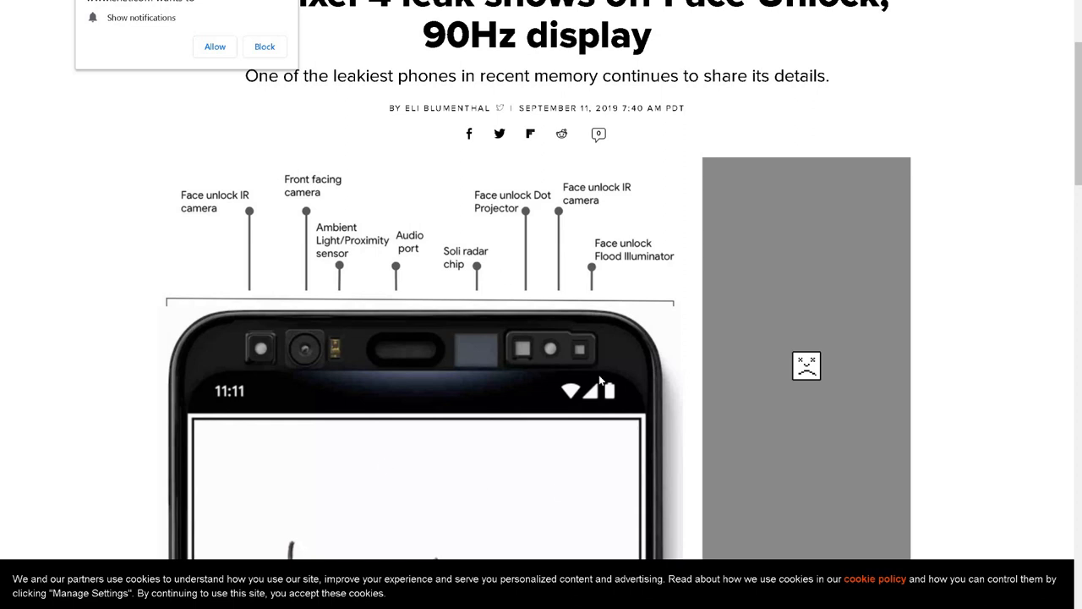
mouse_move(482, 318)
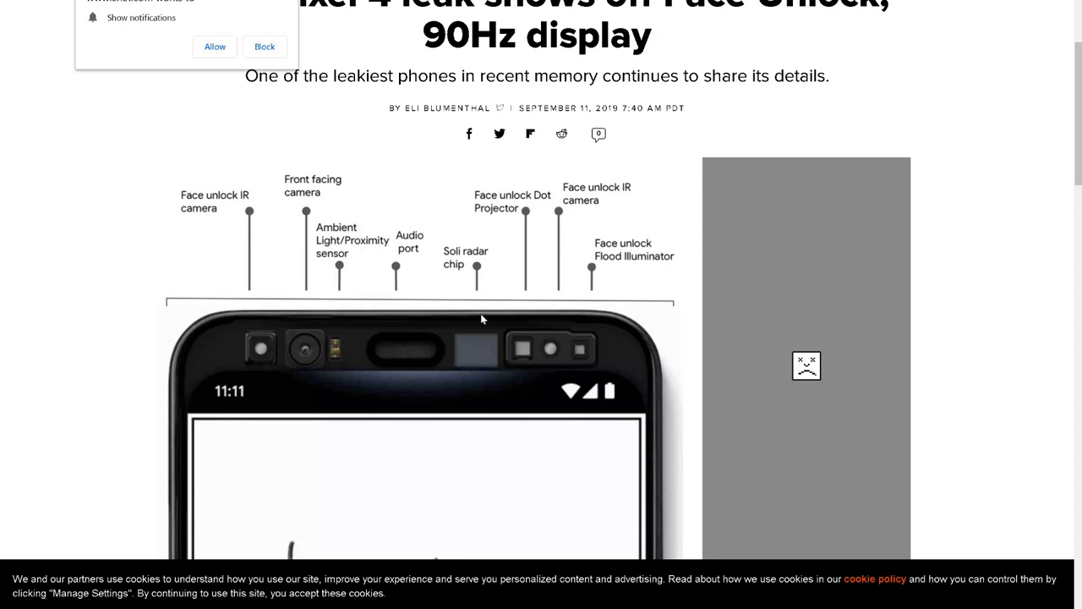
Switch back to the Express article tab from the Pixel 4 leak article.
left_click(264, 47)
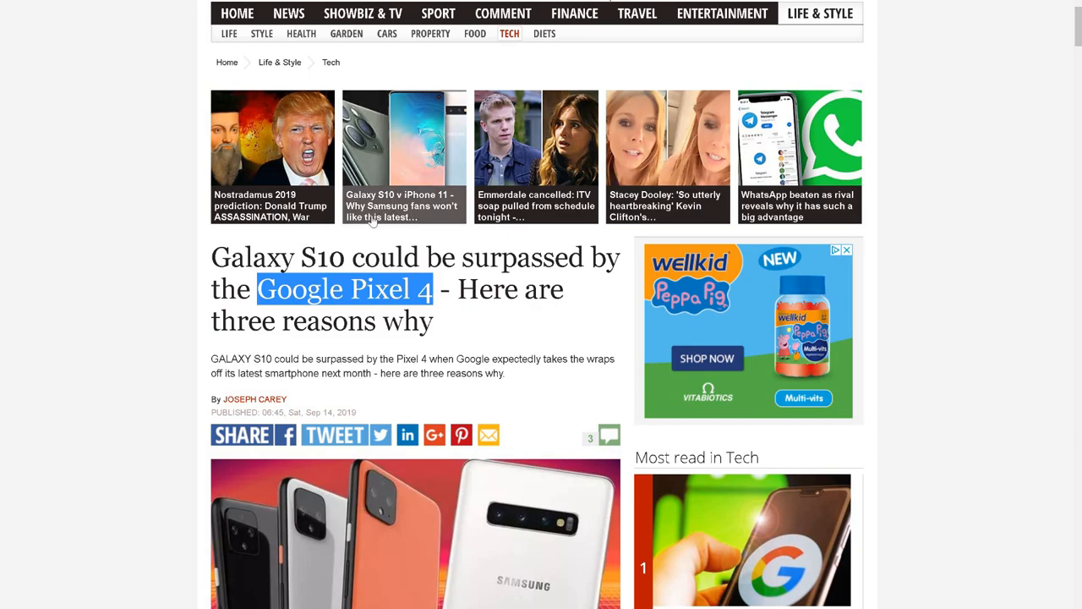
mouse_move(446, 305)
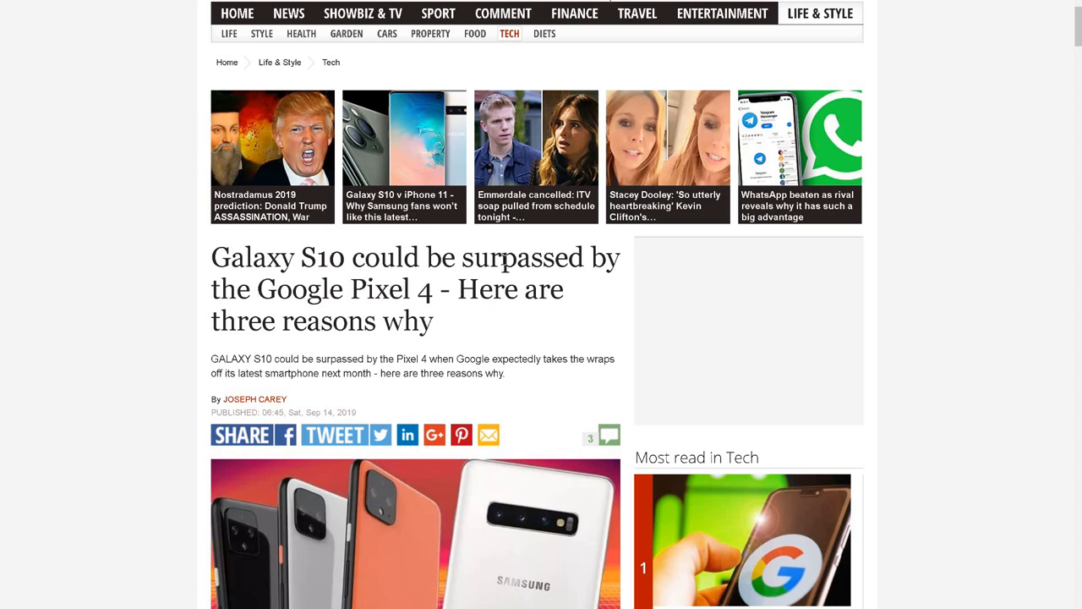
Scroll to the article's headline, byline and Pixel 4 versus Galaxy S10 photo.
scroll("down", 3)
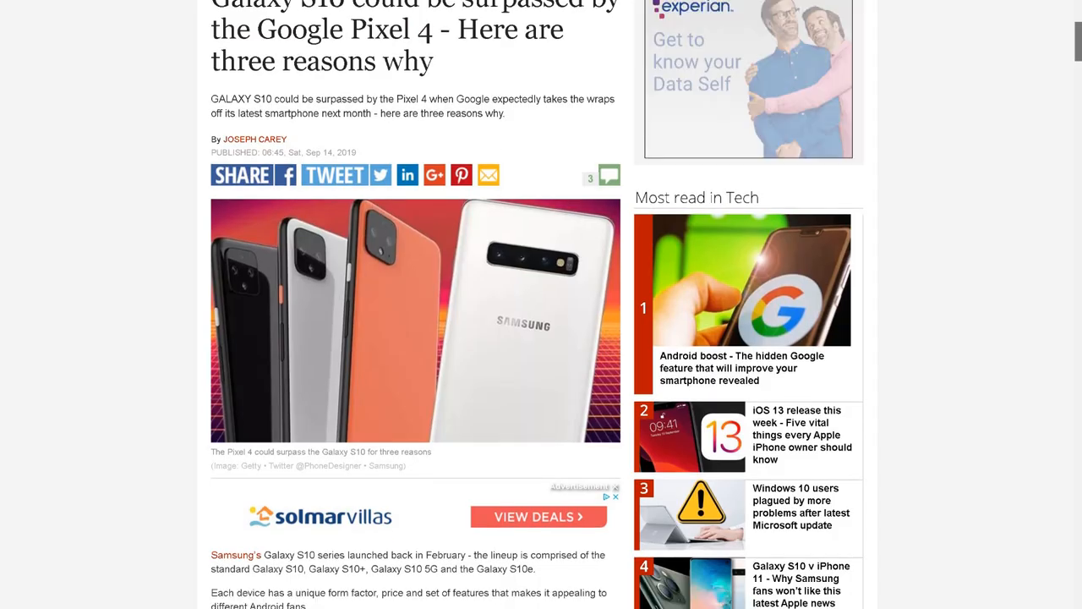
scroll("up", 3)
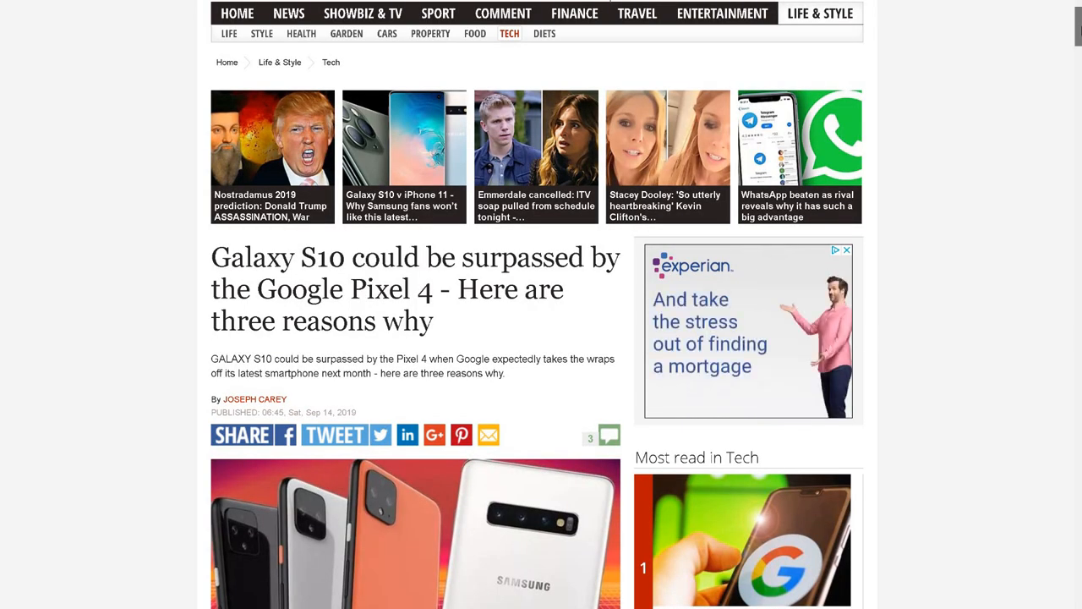
scroll("up", 3)
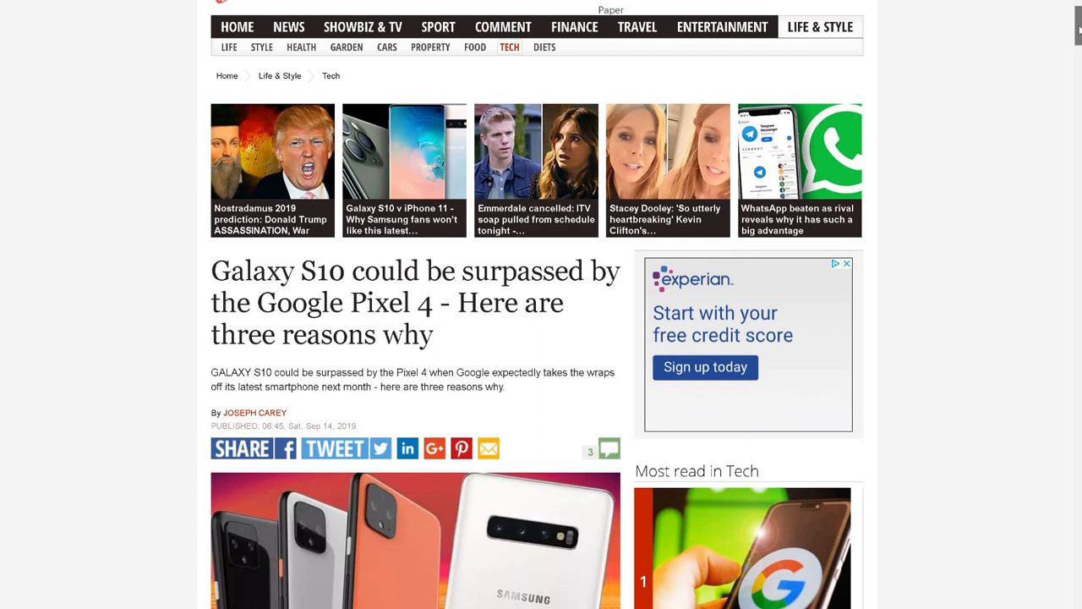
scroll("down", 3)
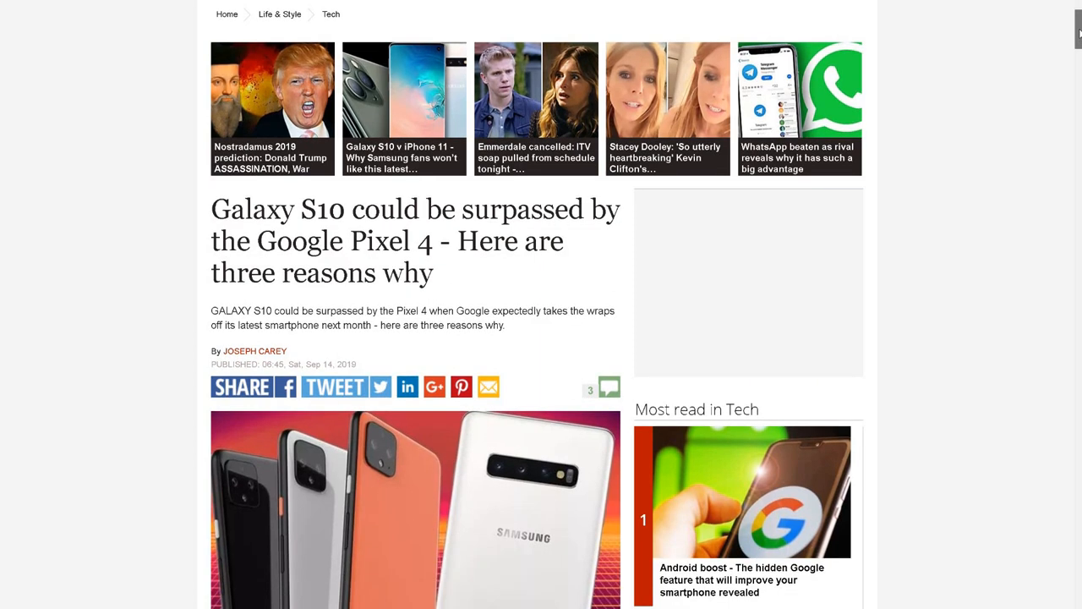
scroll("down", 3)
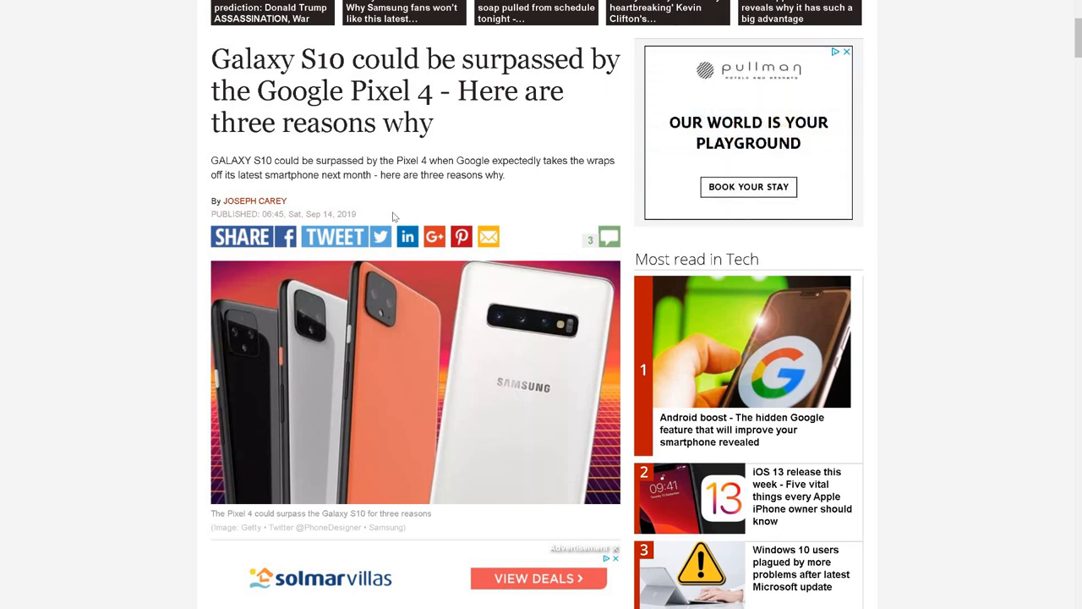
mouse_move(617, 118)
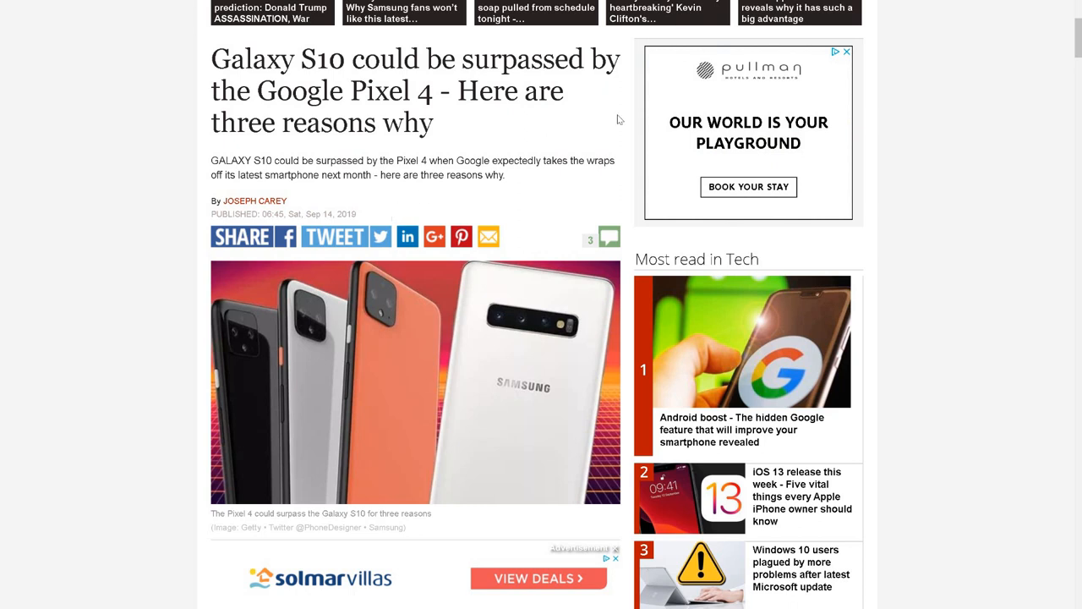